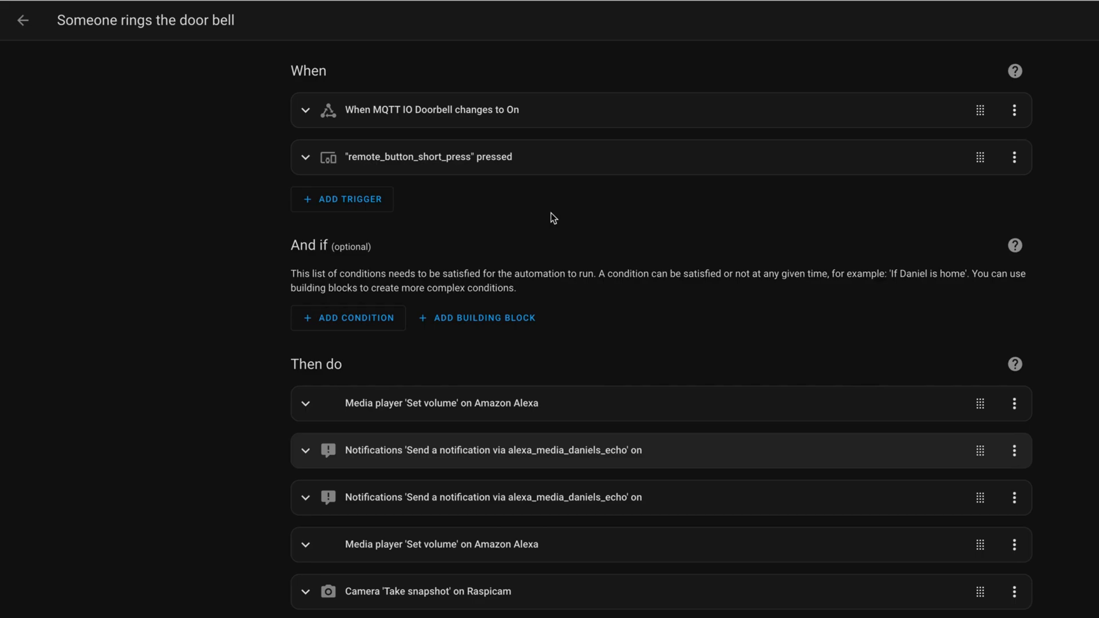
mouse_move(381, 118)
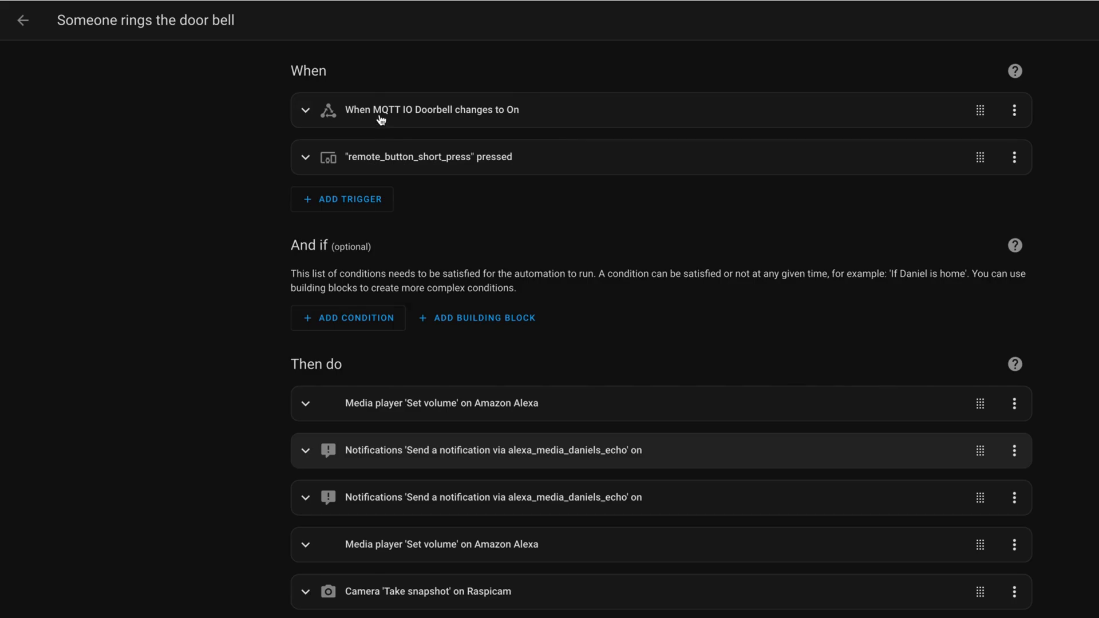
mouse_move(366, 118)
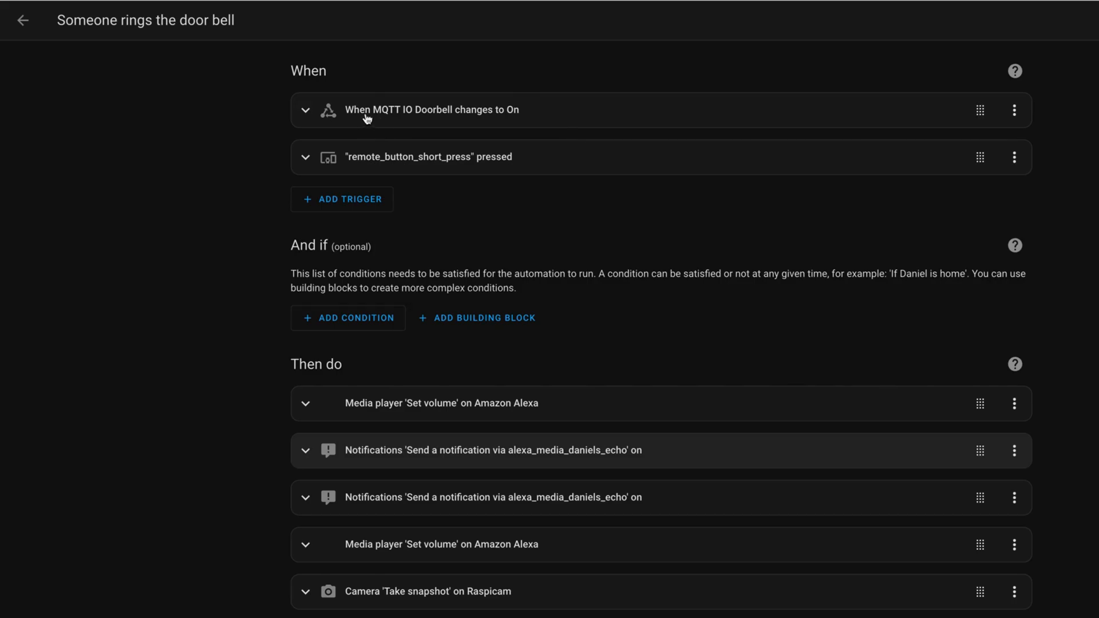
mouse_move(506, 116)
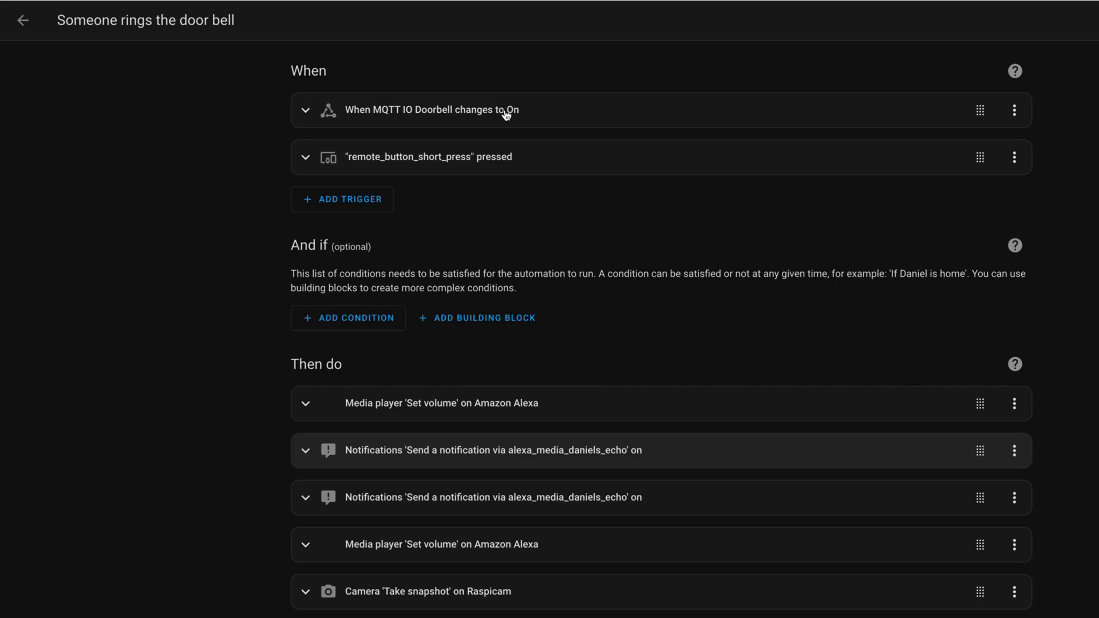
mouse_move(507, 117)
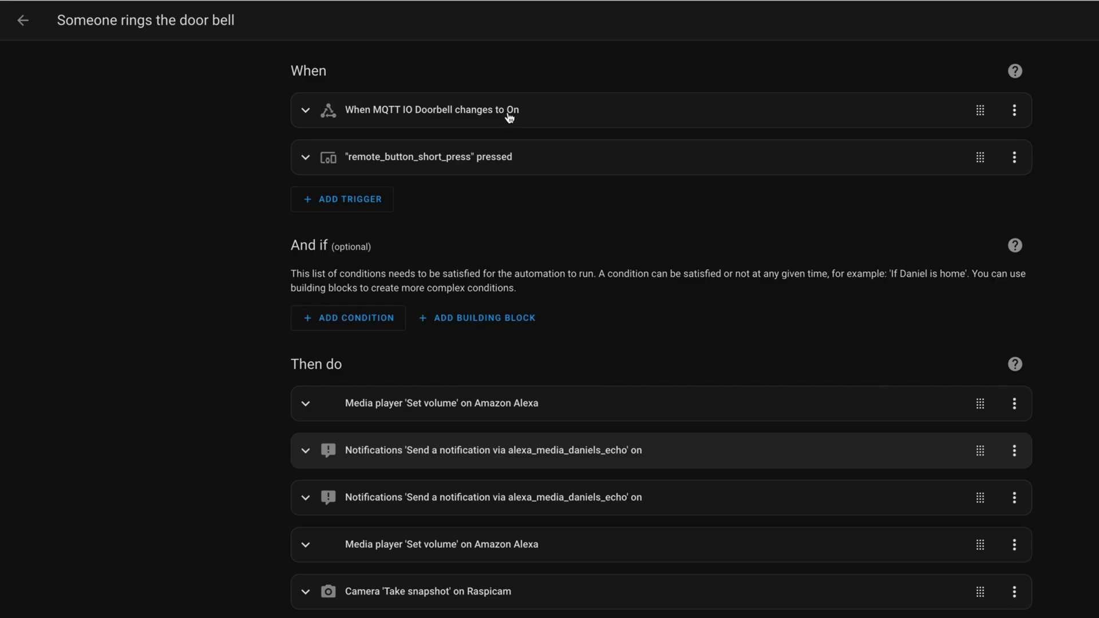
mouse_move(403, 112)
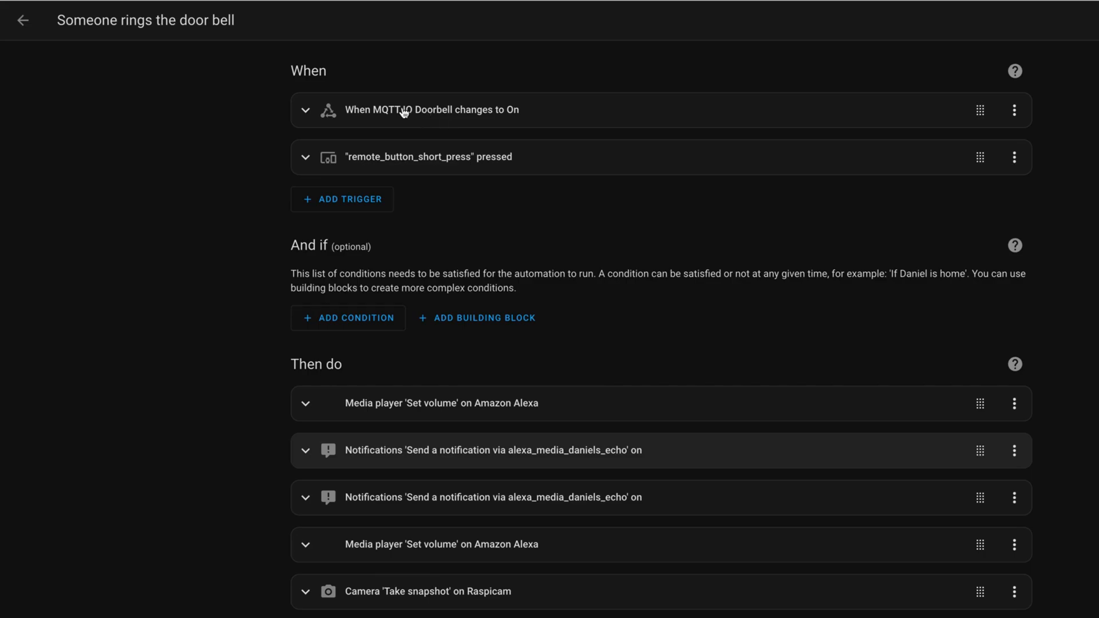
mouse_move(386, 112)
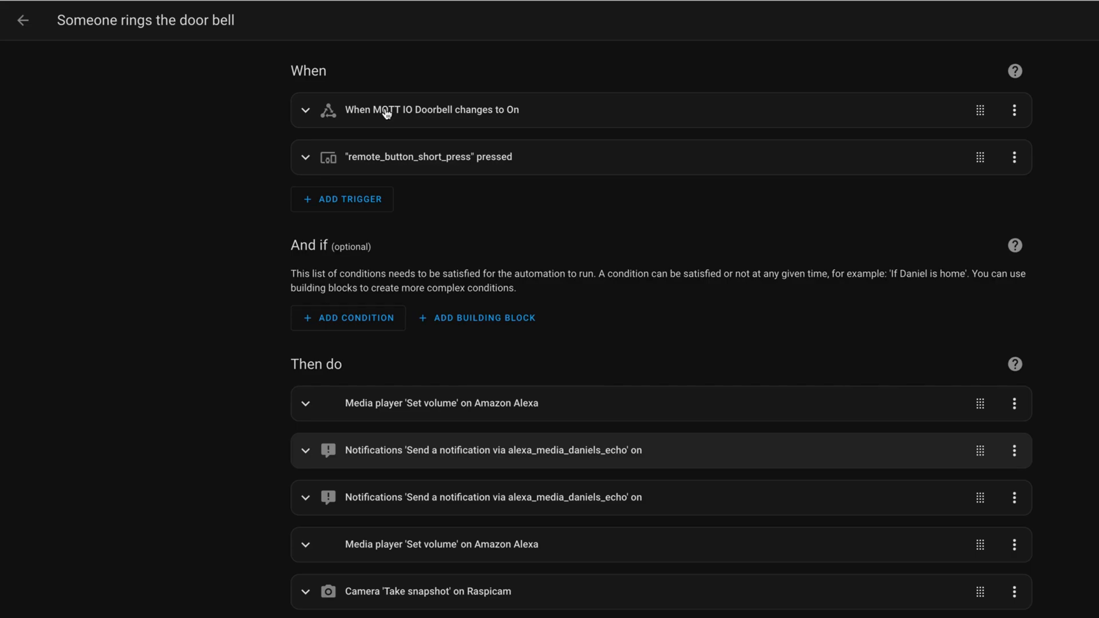
mouse_move(375, 162)
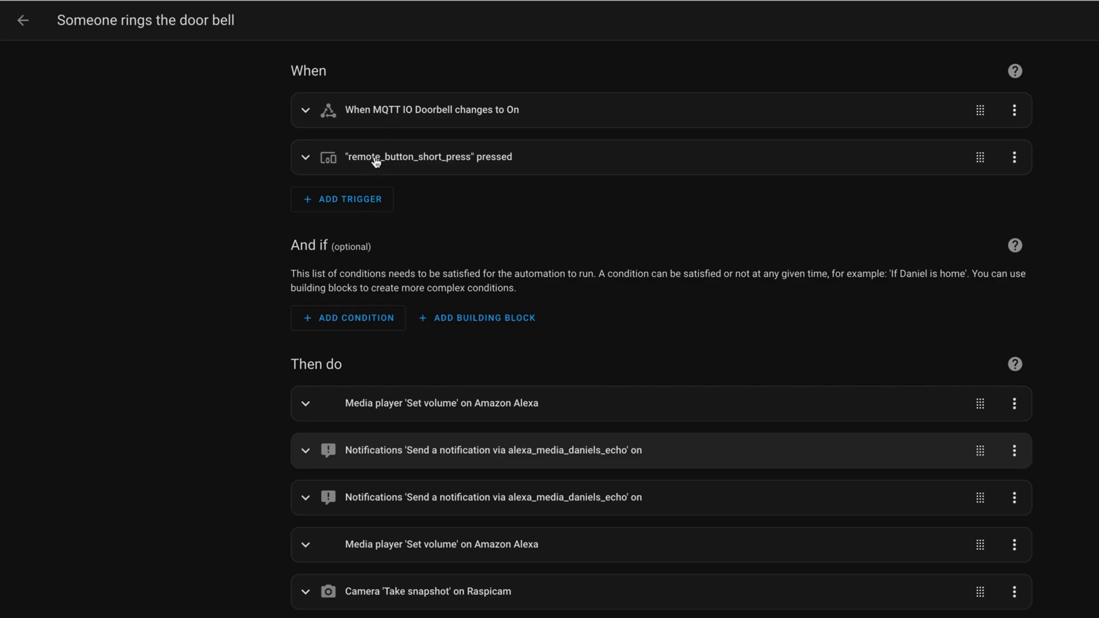
mouse_move(467, 166)
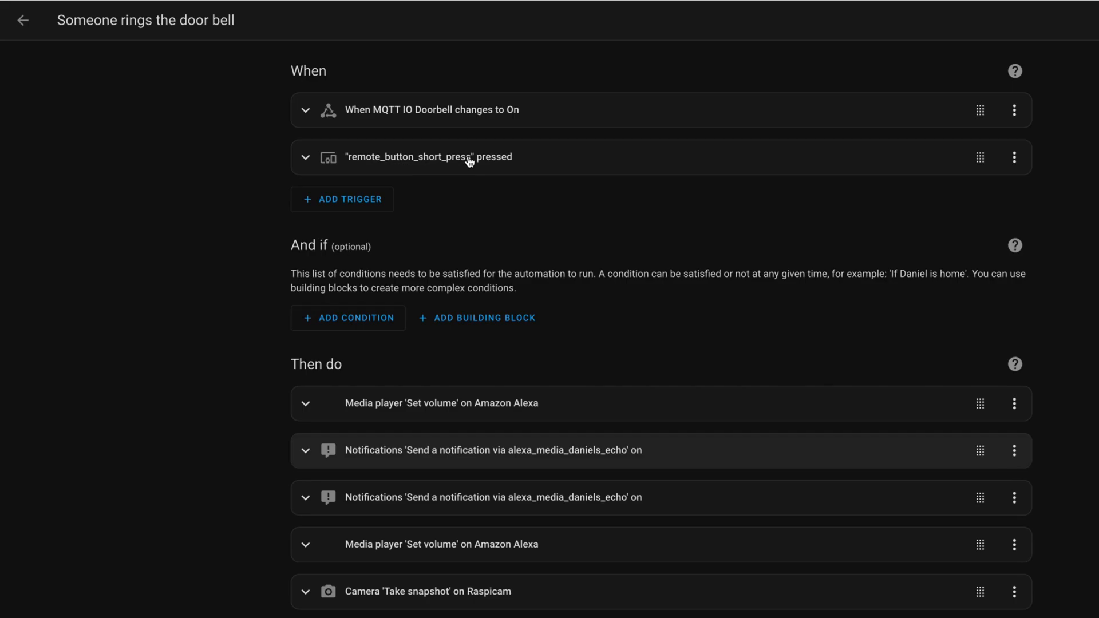
mouse_move(468, 143)
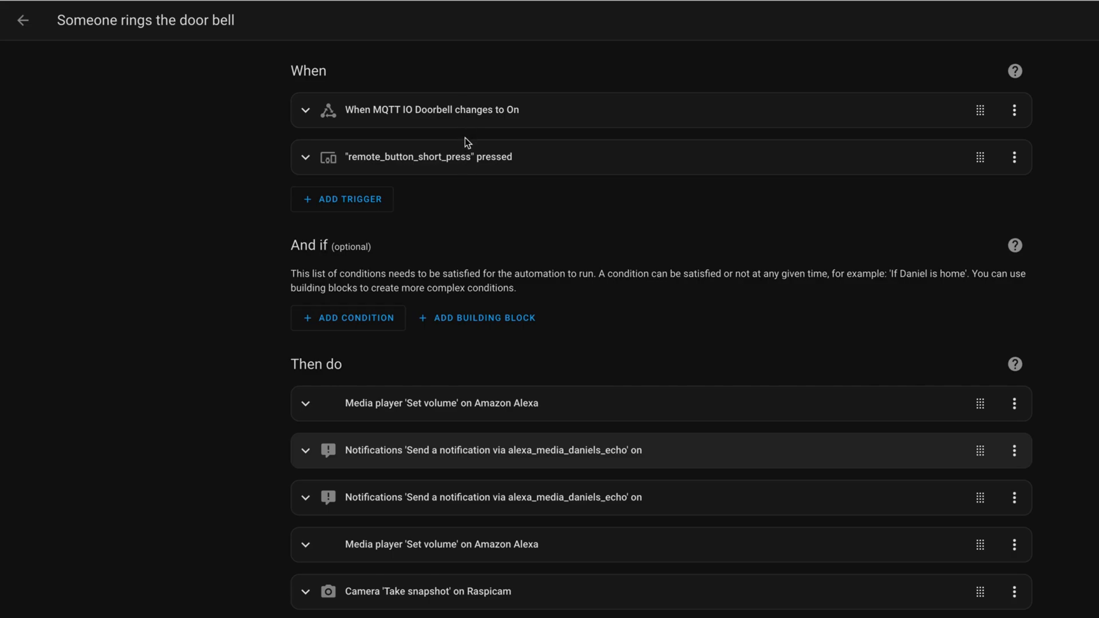
Expand the first Alexa notification action to review its details, then collapse it.
scroll("up", 3)
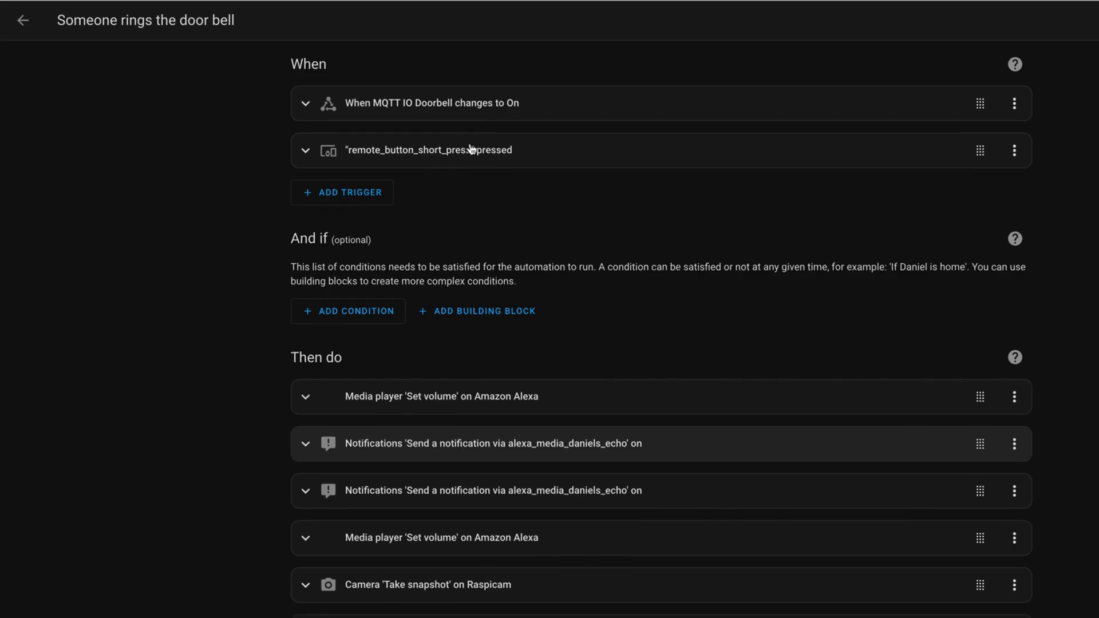
scroll("down", 3)
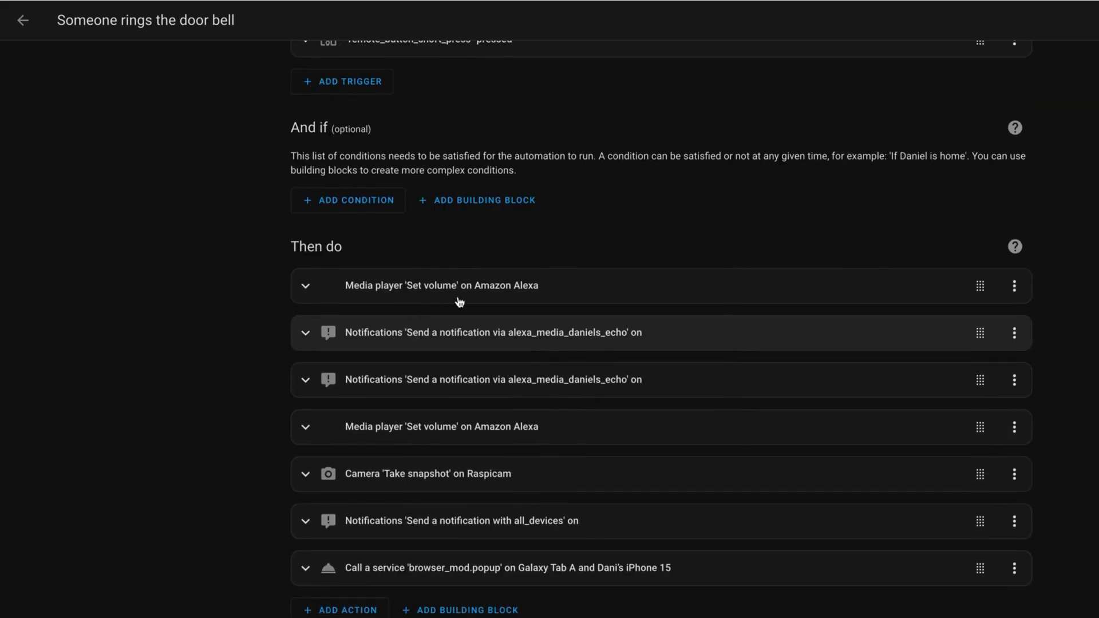
mouse_move(481, 300)
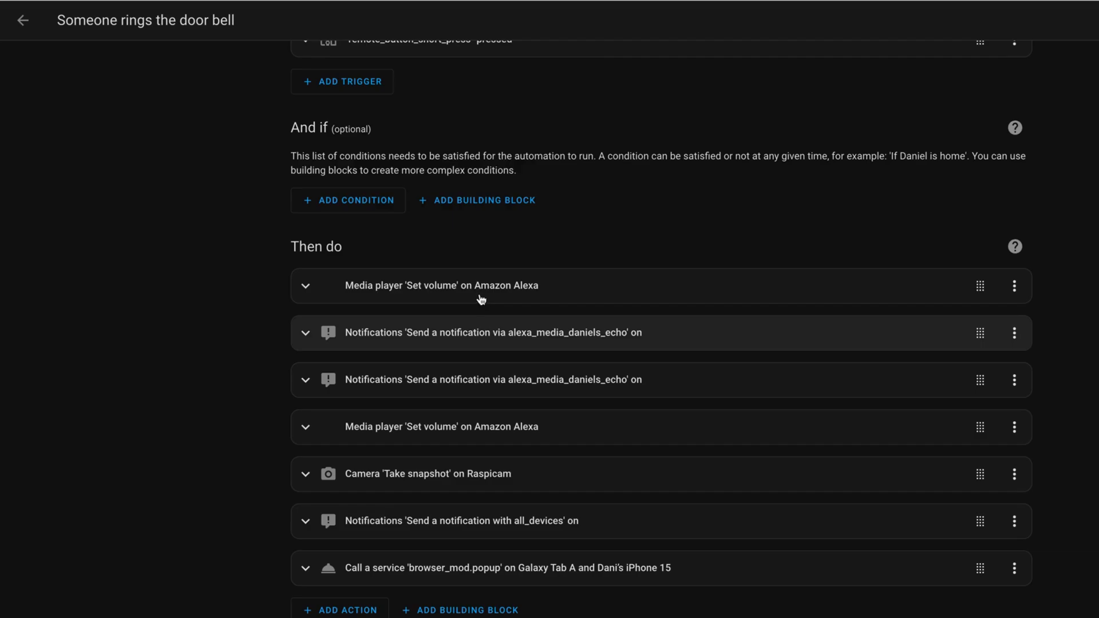
mouse_move(316, 330)
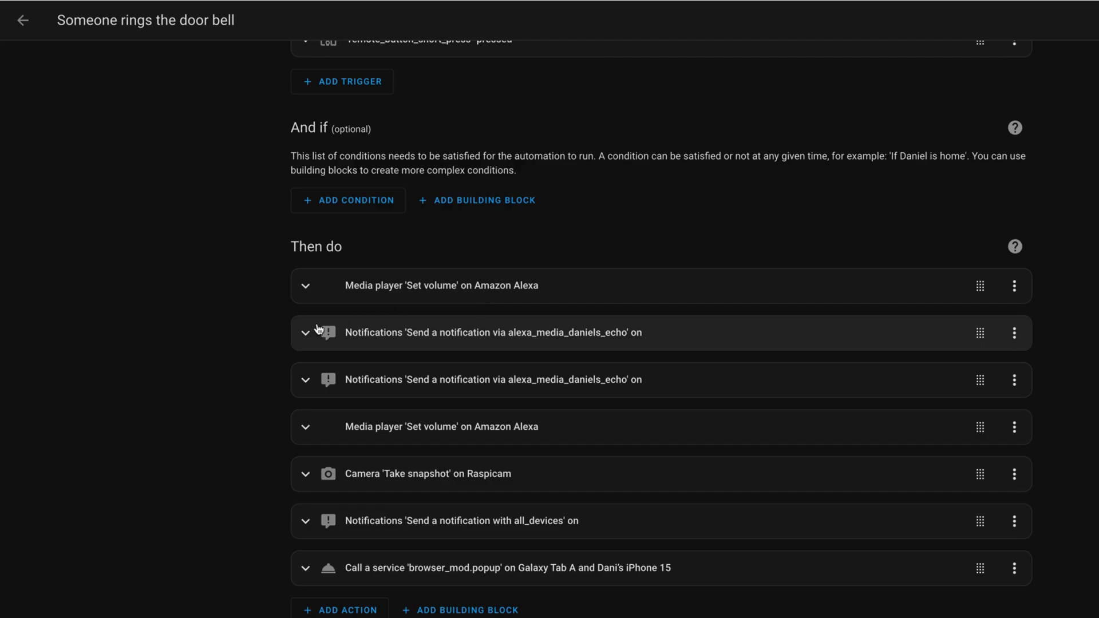
left_click(305, 332)
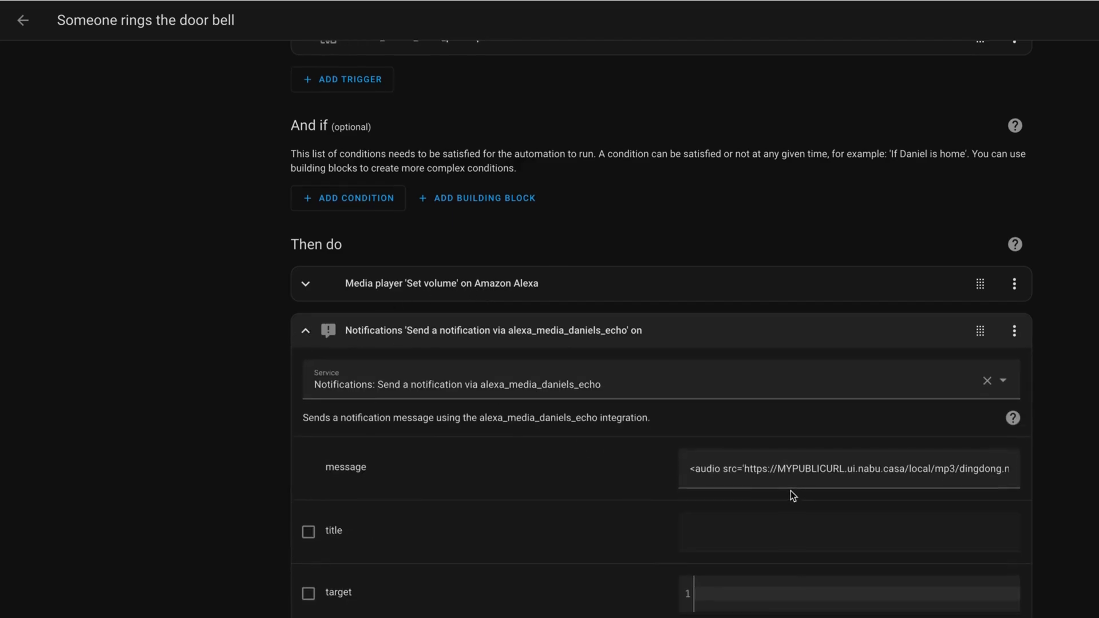
scroll("down", 3)
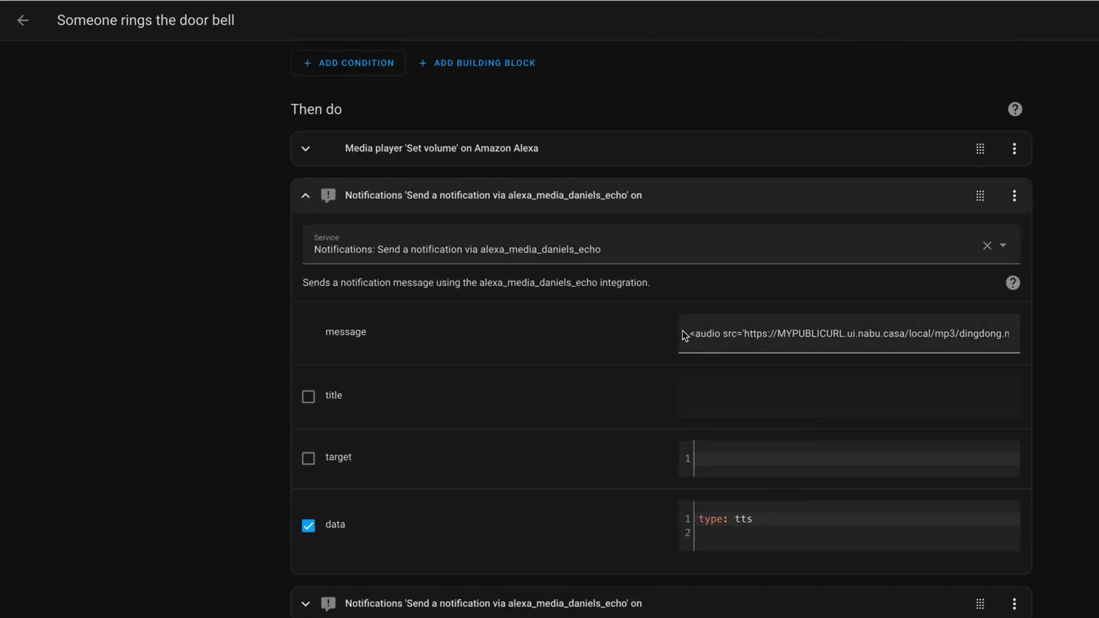
mouse_move(624, 345)
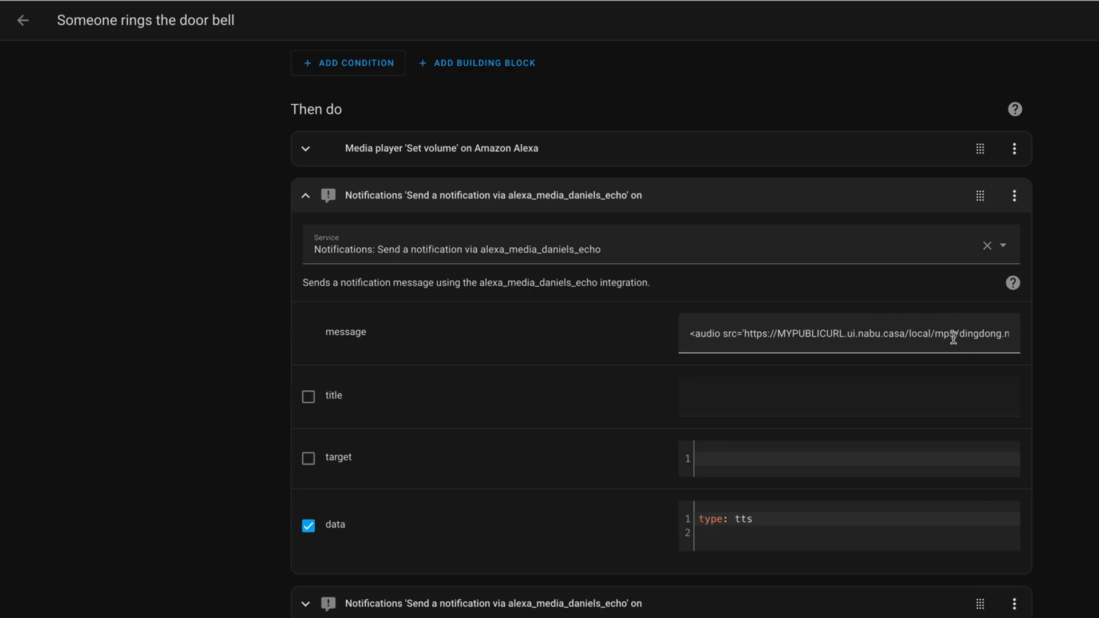
mouse_move(956, 338)
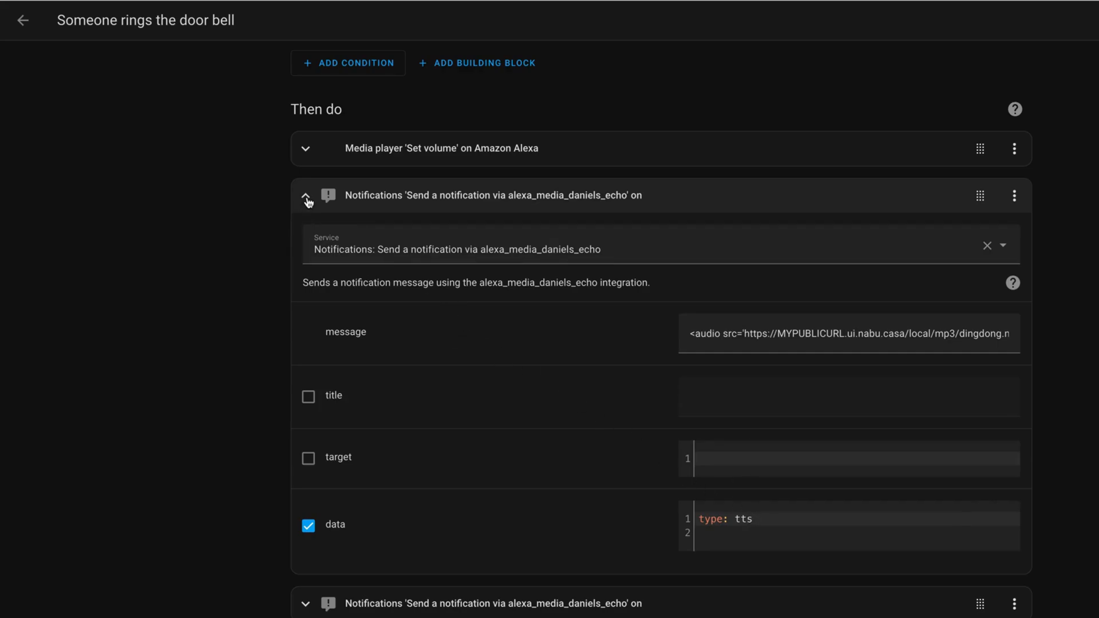
left_click(305, 195)
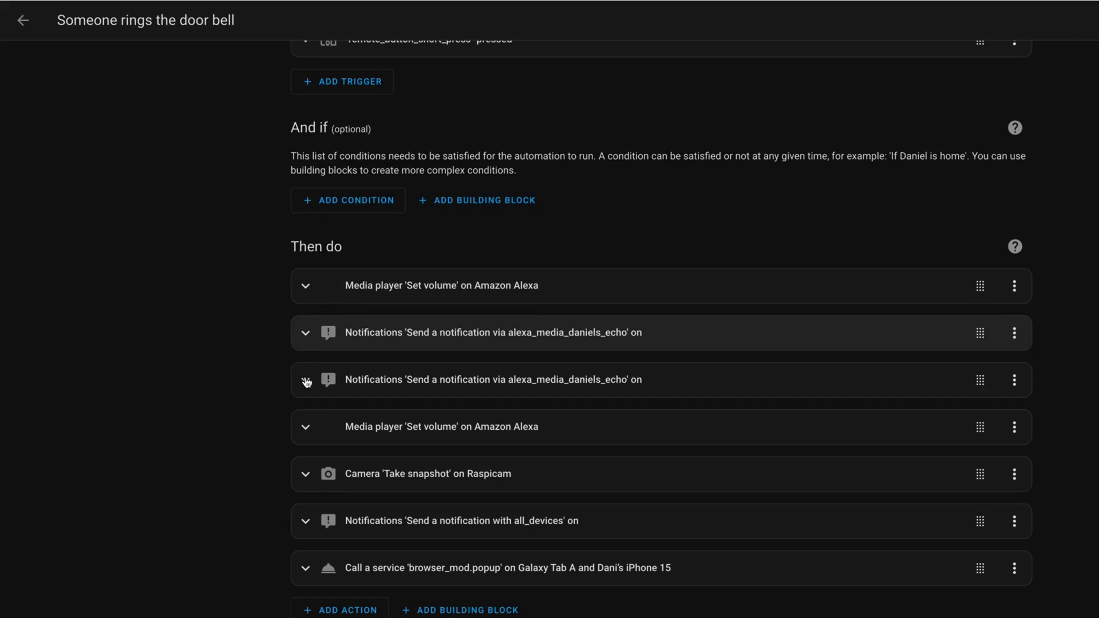
Expand the all_devices notification action to show its send-notification service.
left_click(305, 379)
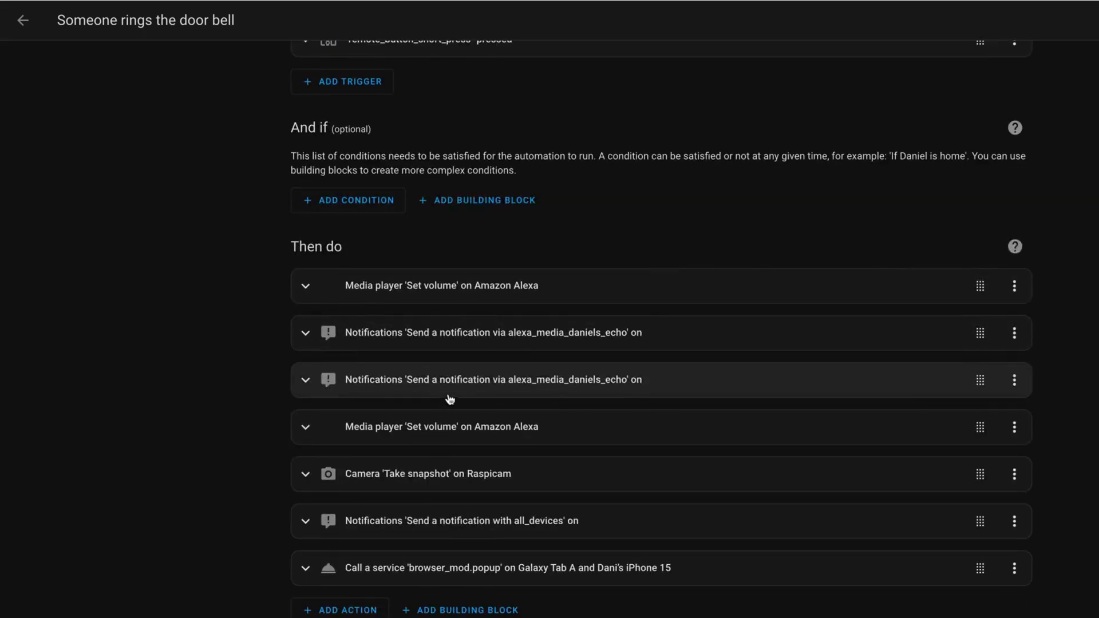
mouse_move(412, 434)
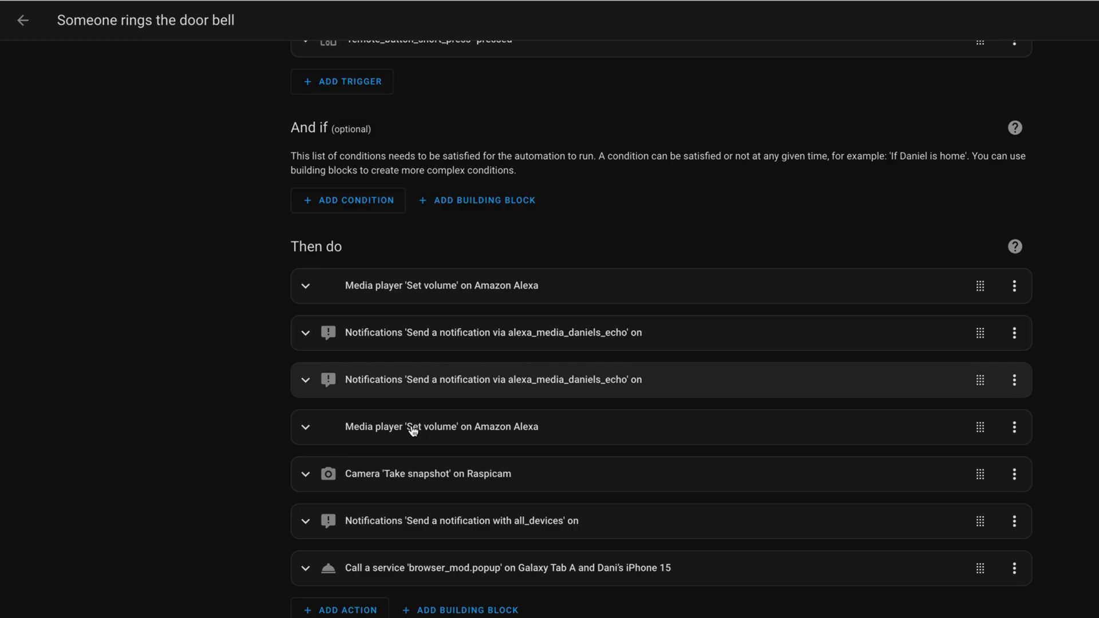
mouse_move(387, 424)
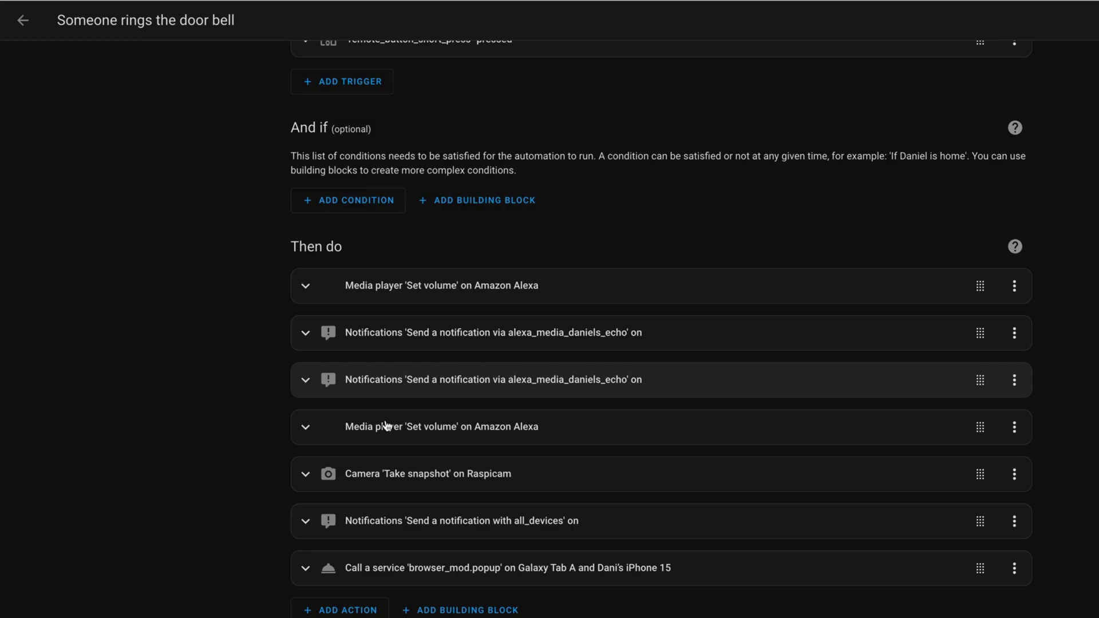
mouse_move(461, 474)
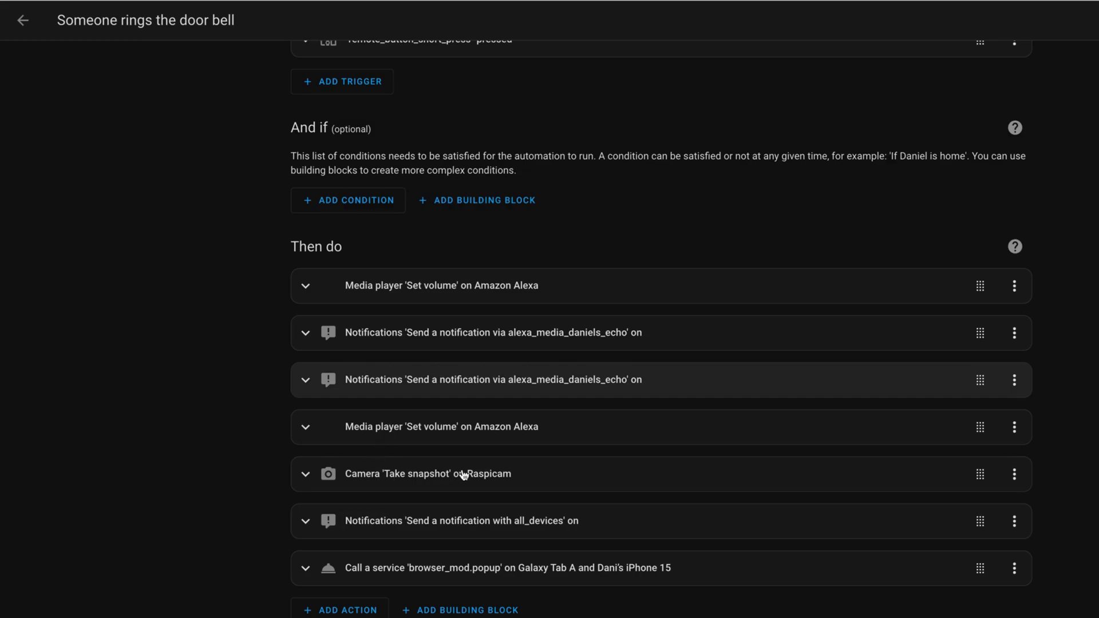
mouse_move(517, 478)
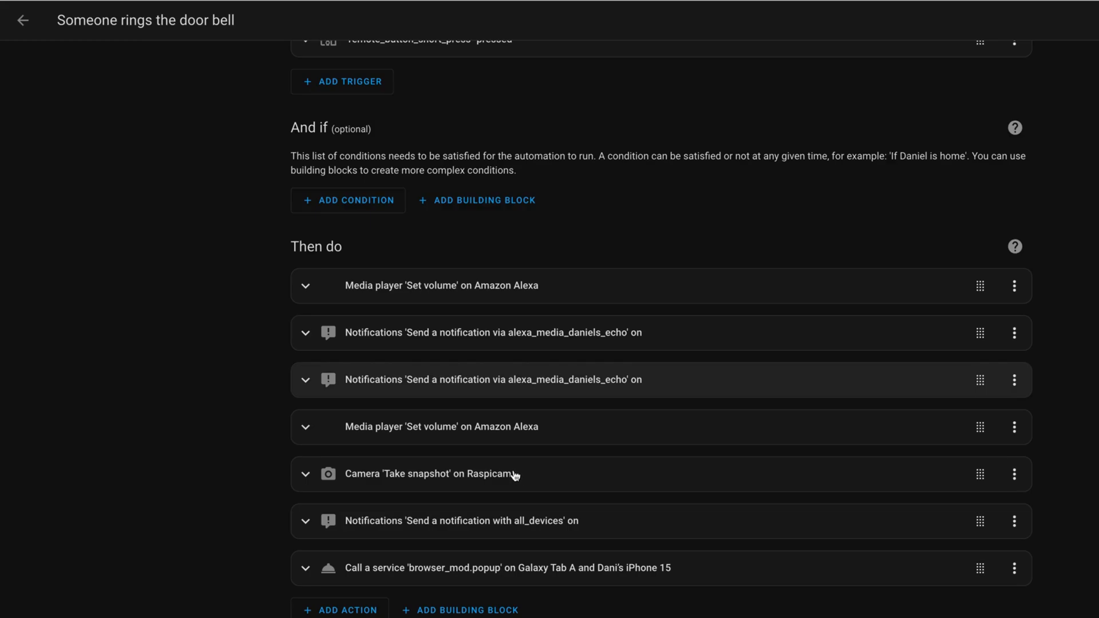
mouse_move(527, 471)
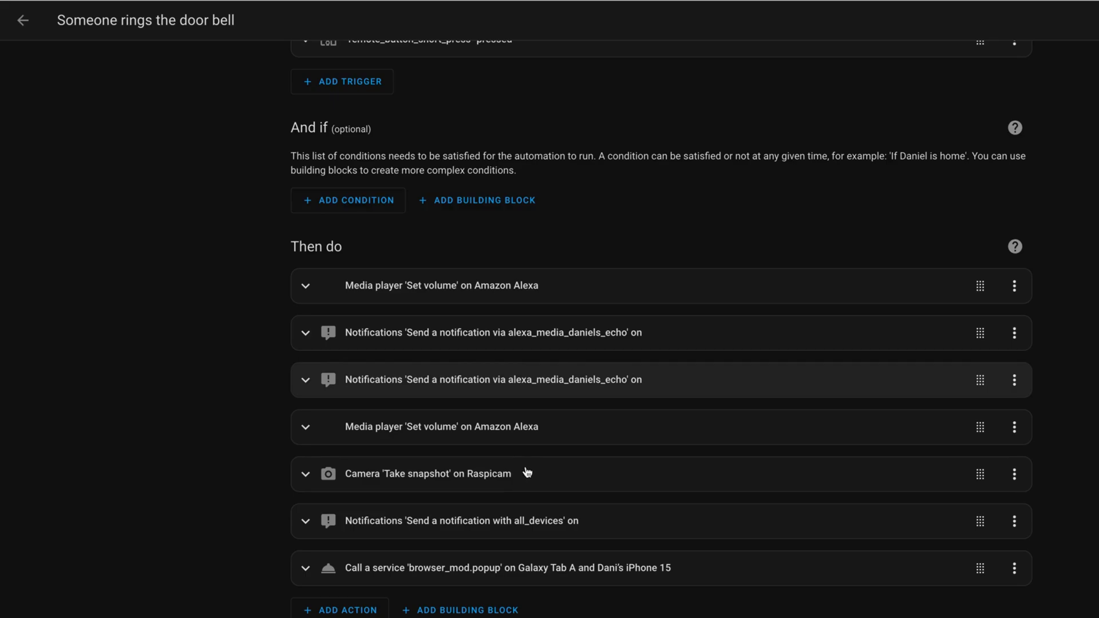
mouse_move(459, 524)
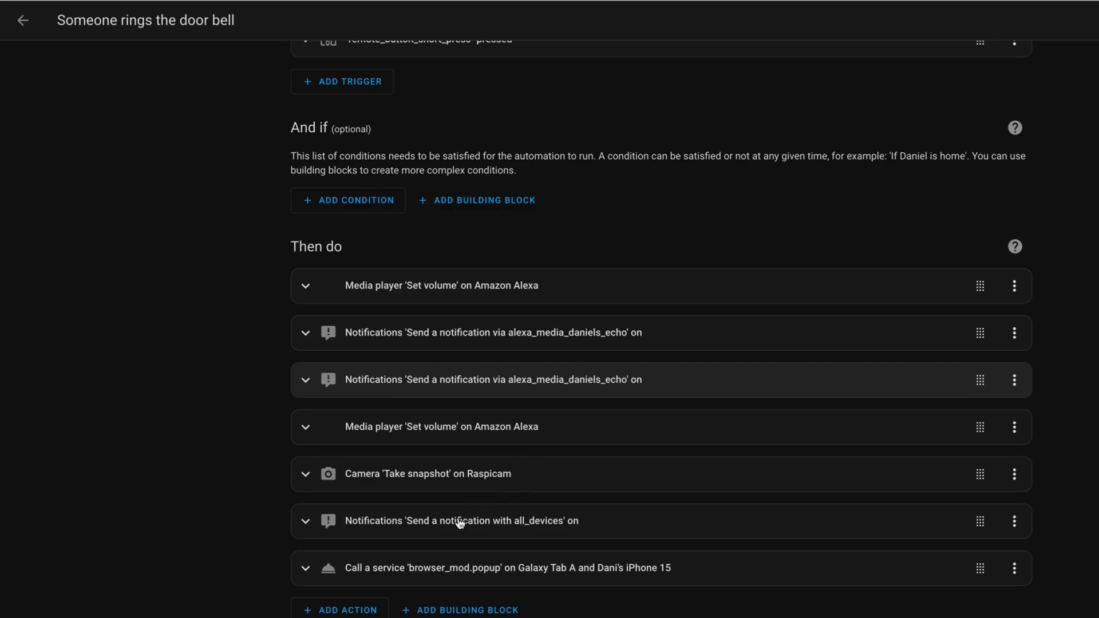
mouse_move(497, 527)
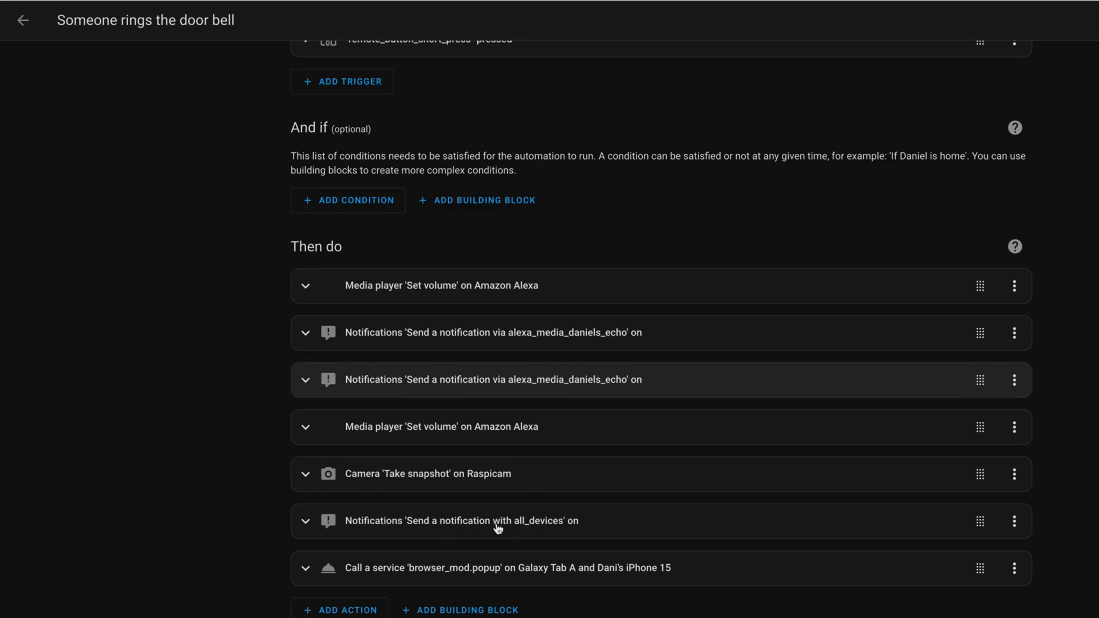
mouse_move(352, 514)
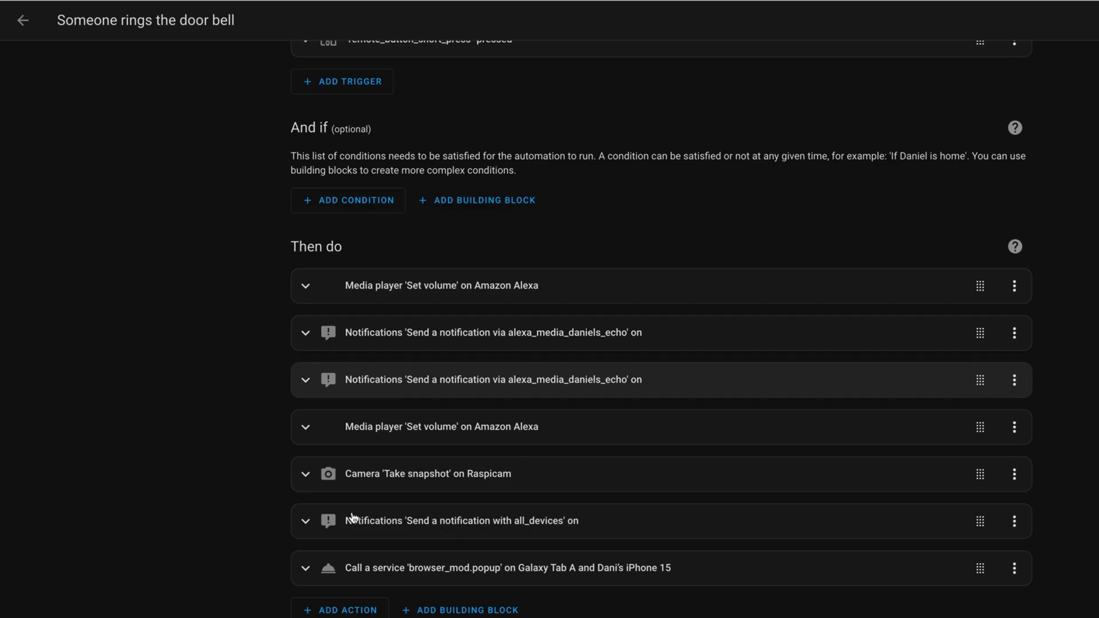
left_click(305, 521)
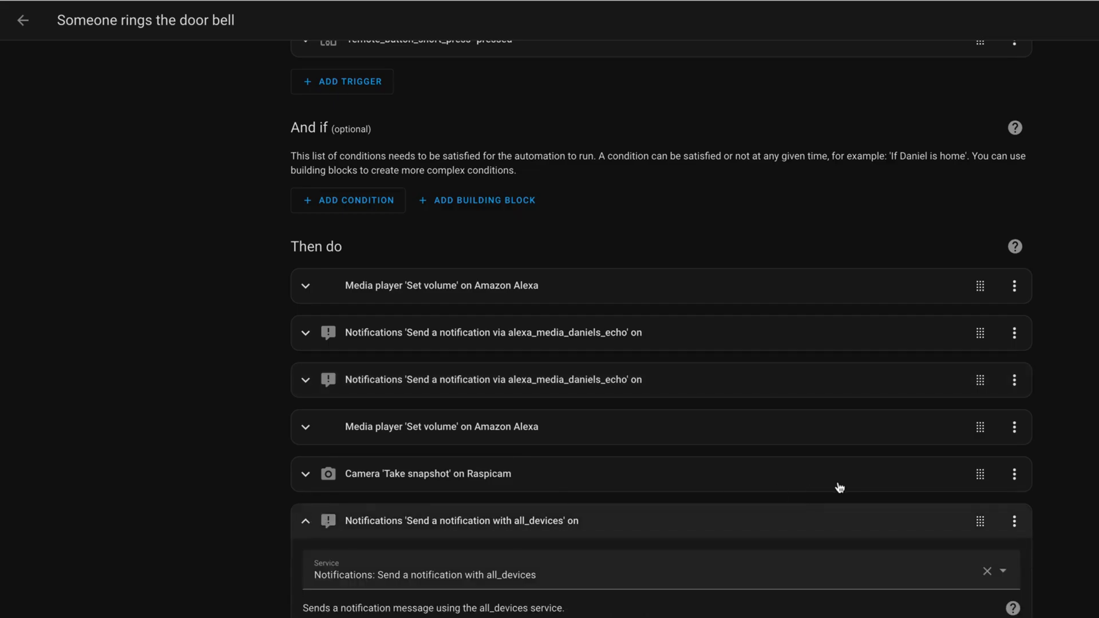
Review the notification's doorbell.jpg attachment data and expand the Raspicam snapshot saving to /config/www/doorbell.jpg.
scroll("down", 3)
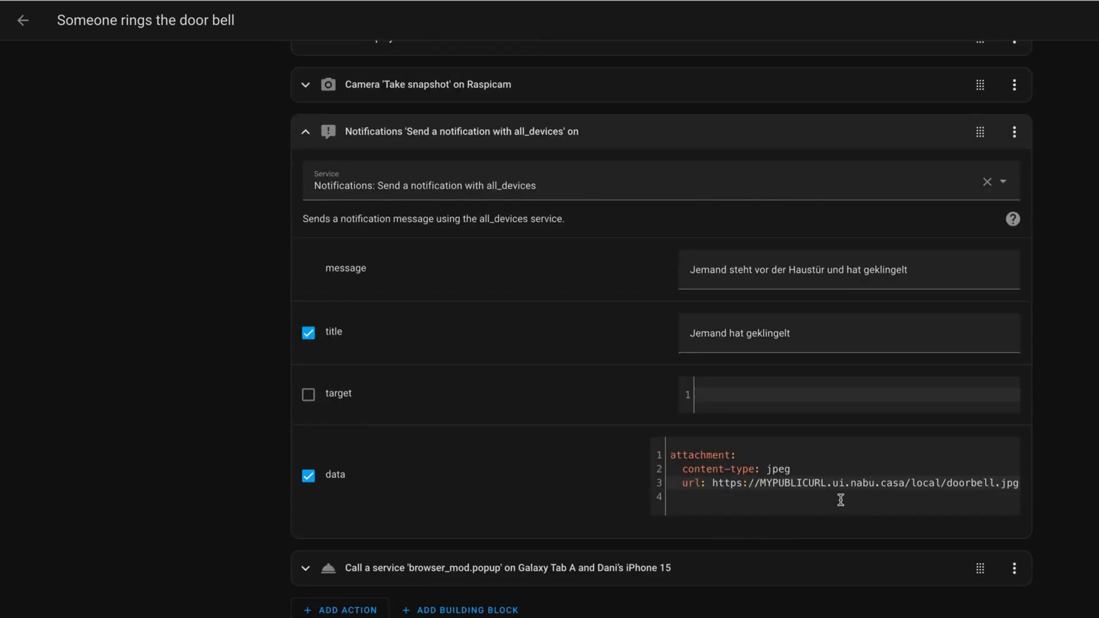
mouse_move(973, 490)
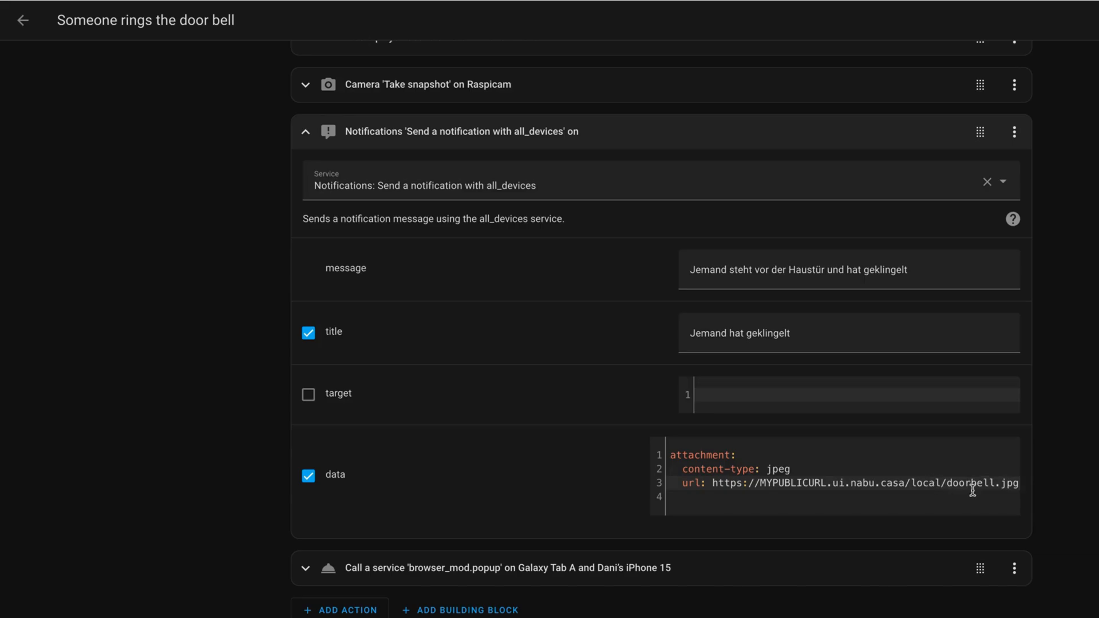
mouse_move(953, 482)
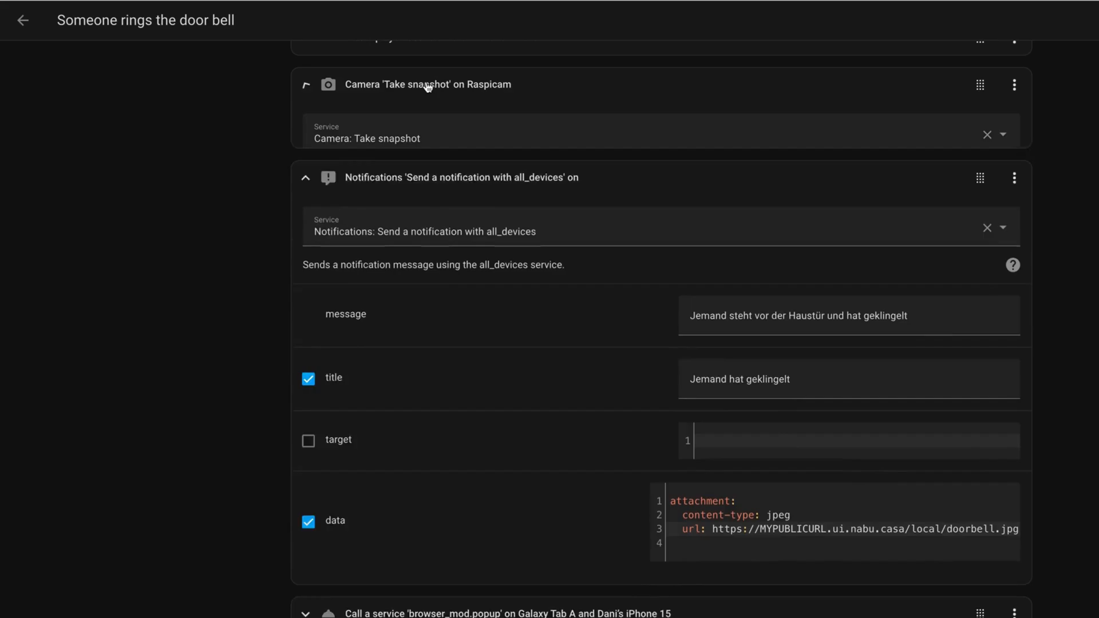
left_click(305, 84)
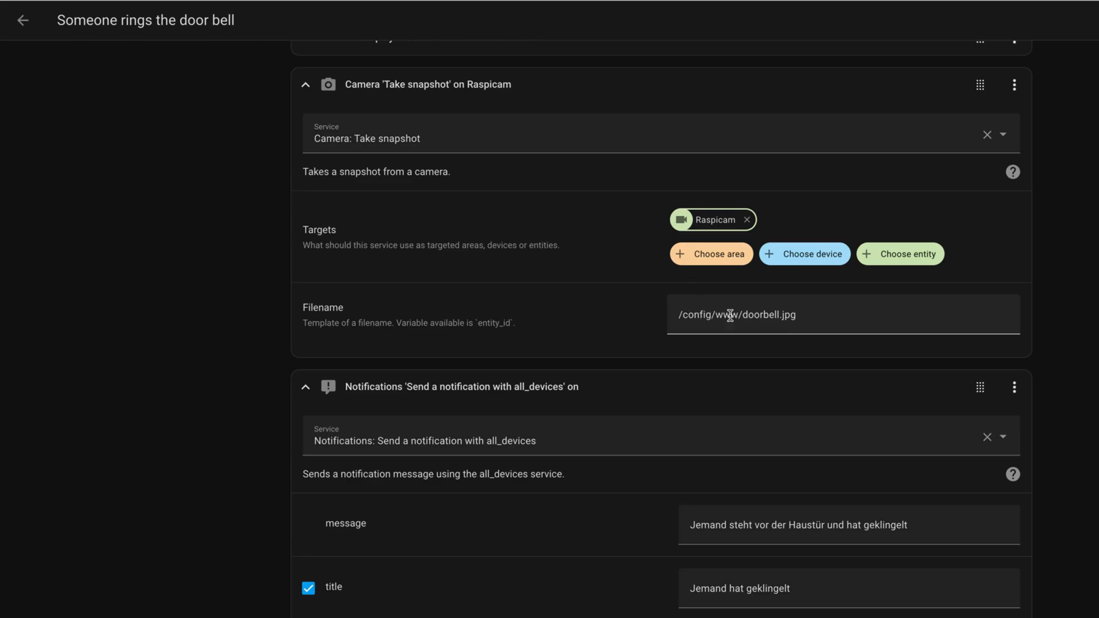
mouse_move(725, 315)
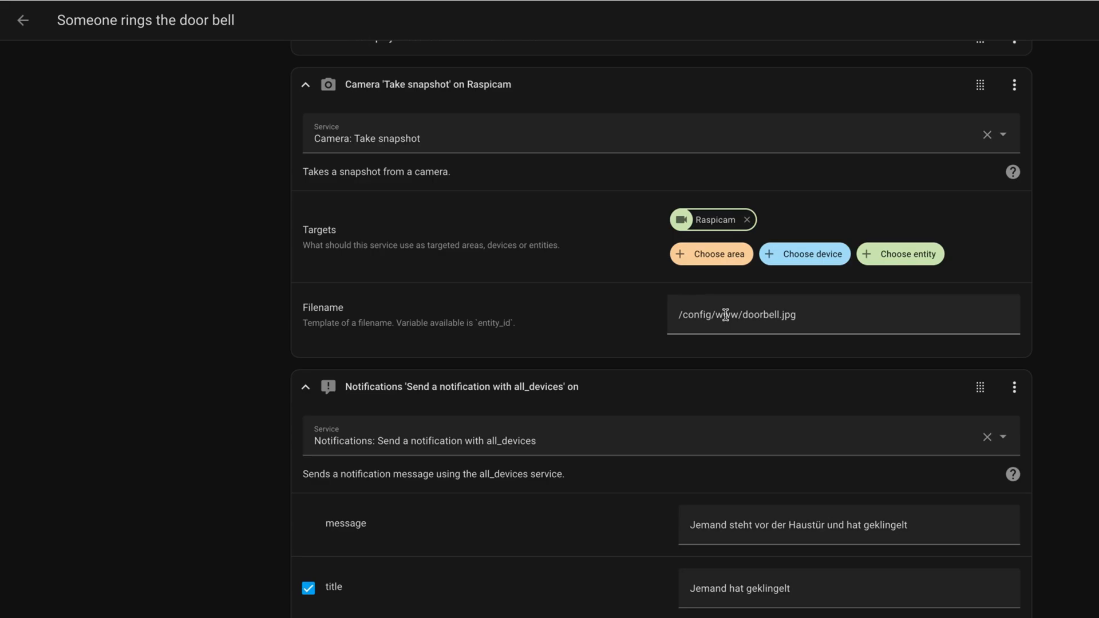
scroll("down", 3)
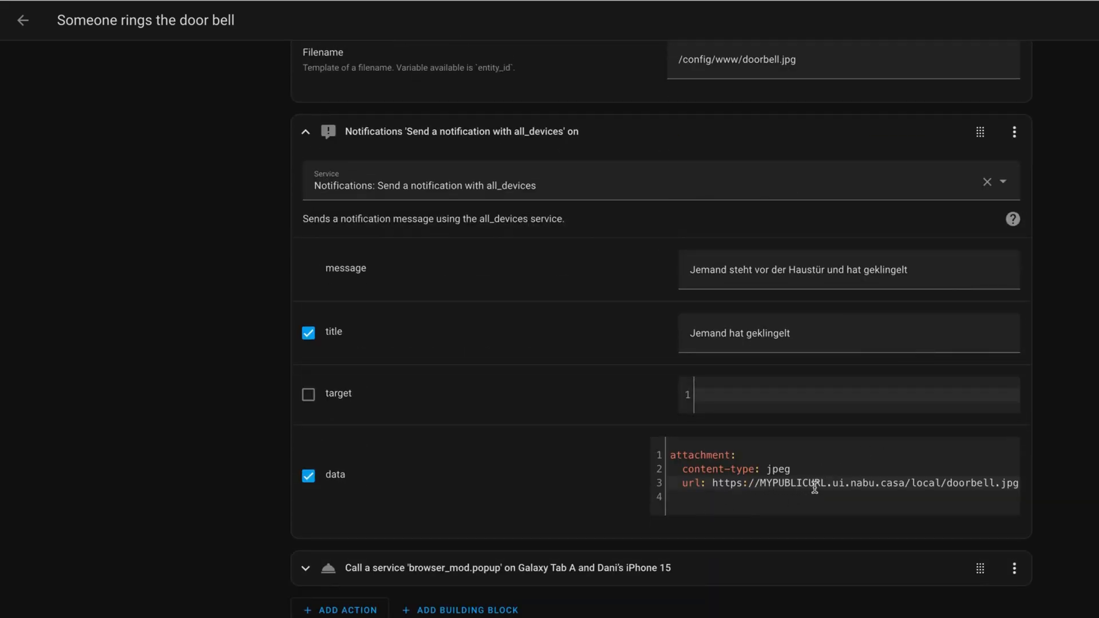
mouse_move(958, 486)
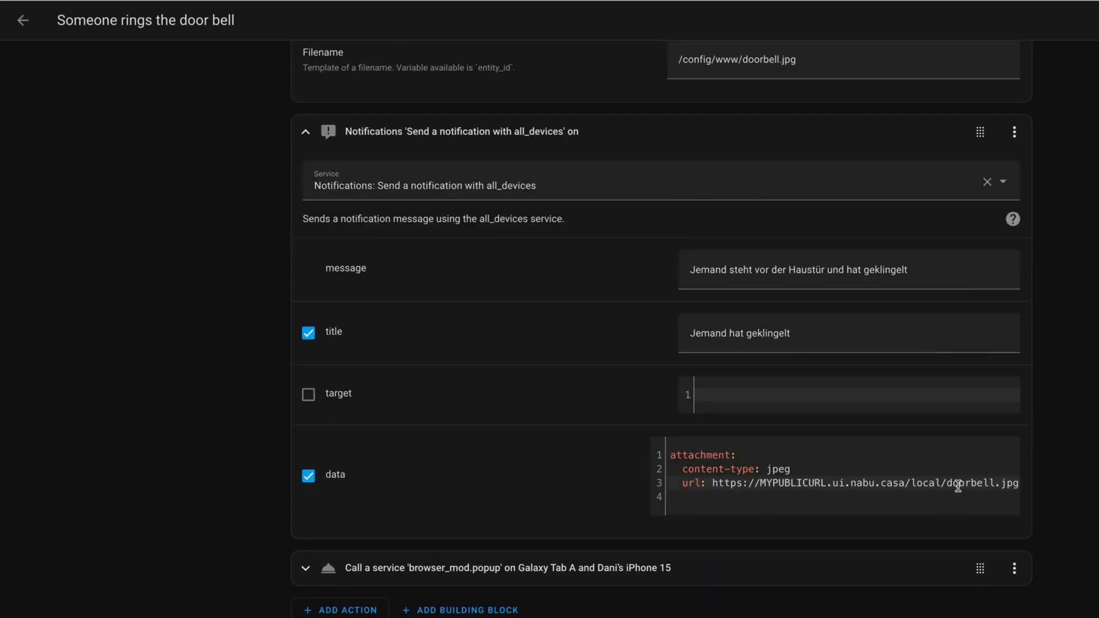
mouse_move(944, 482)
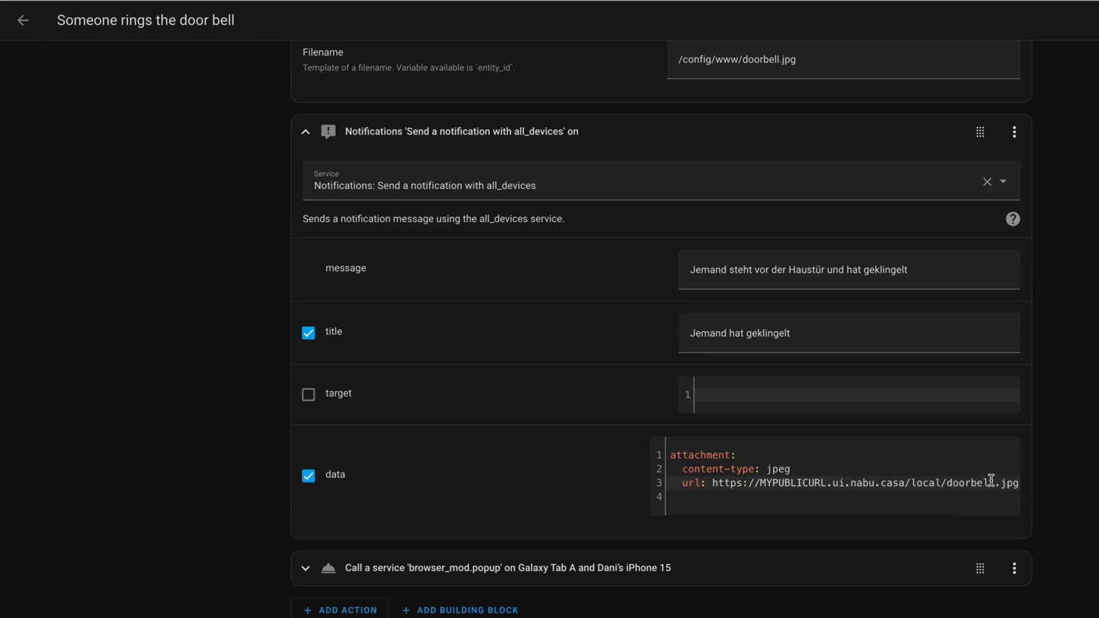
mouse_move(321, 541)
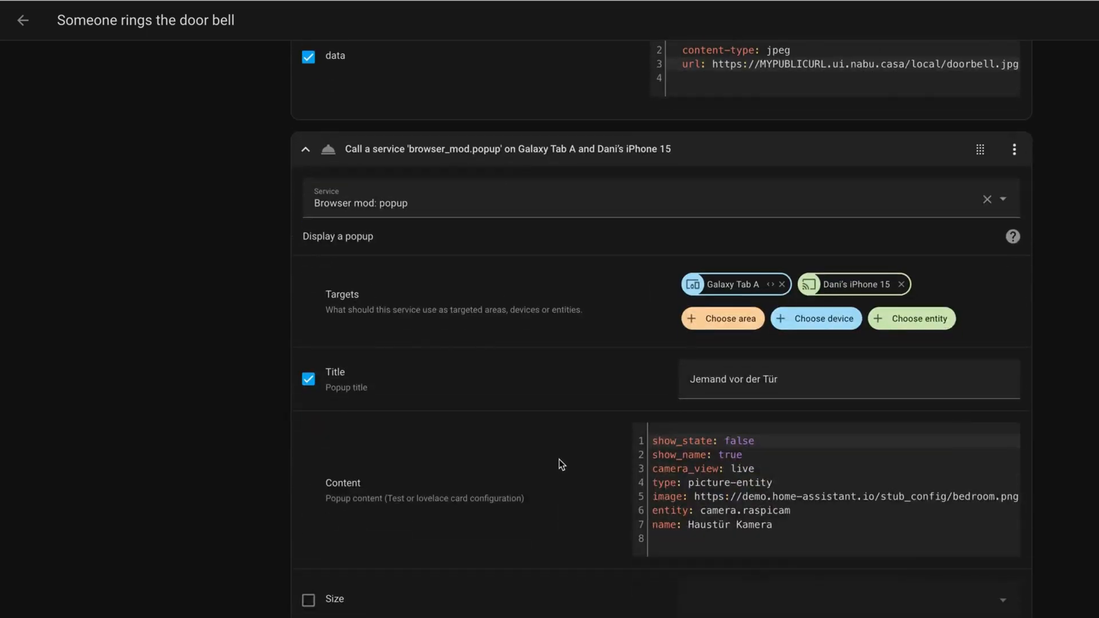
mouse_move(565, 457)
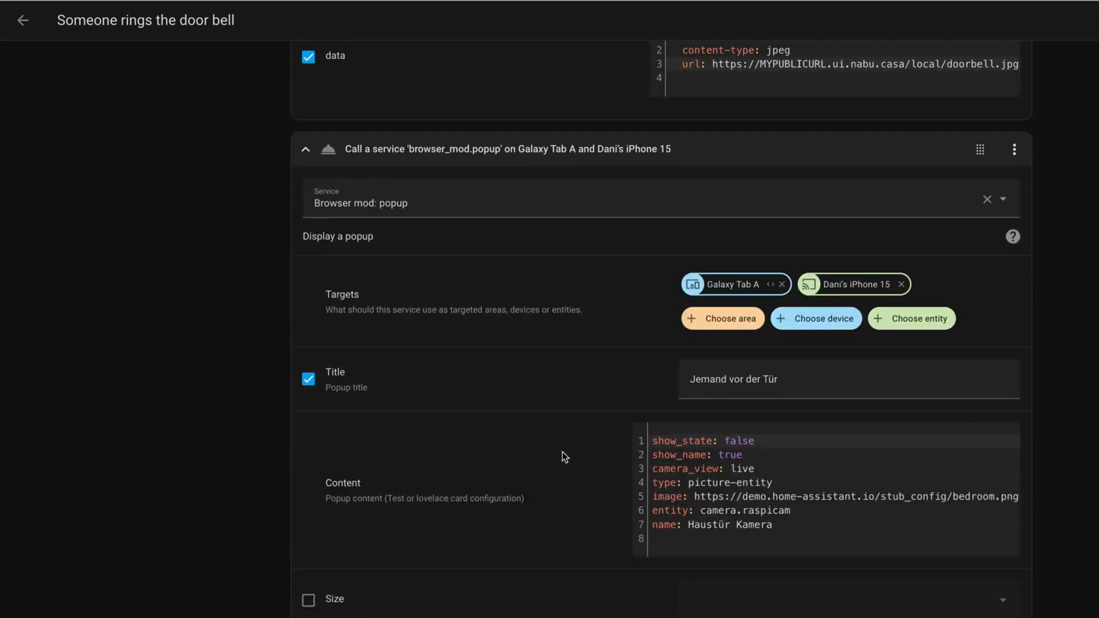
mouse_move(417, 148)
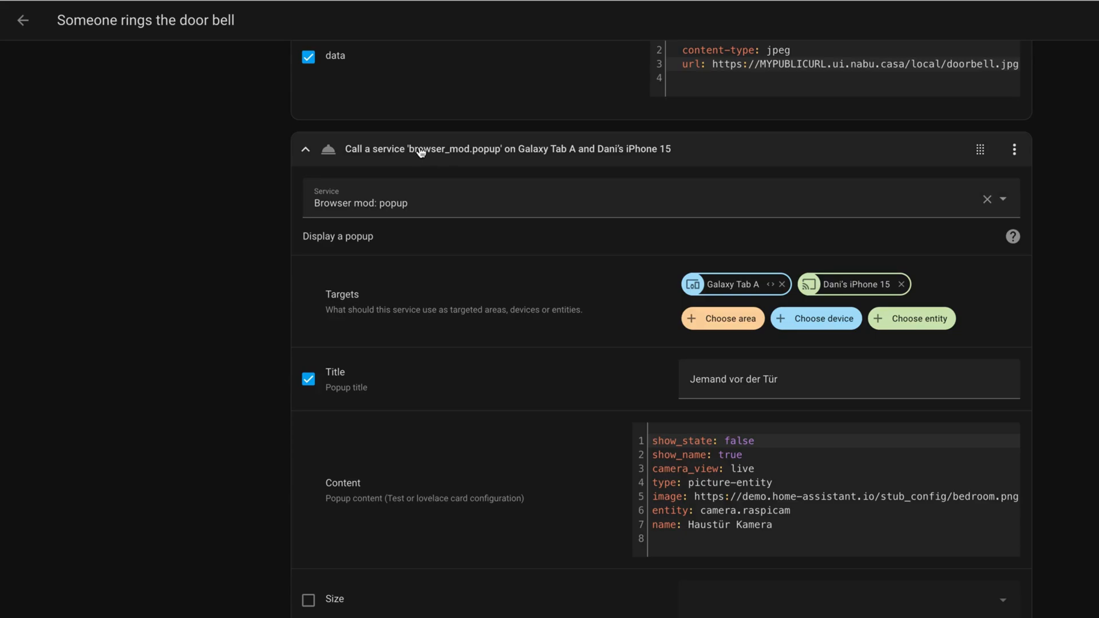
mouse_move(724, 302)
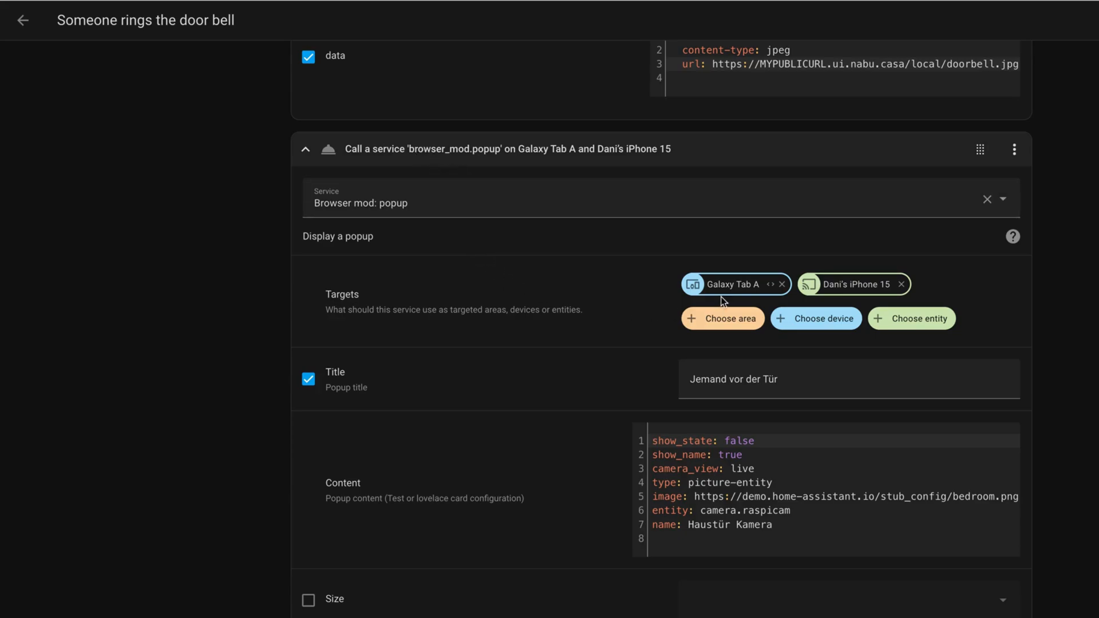
mouse_move(645, 310)
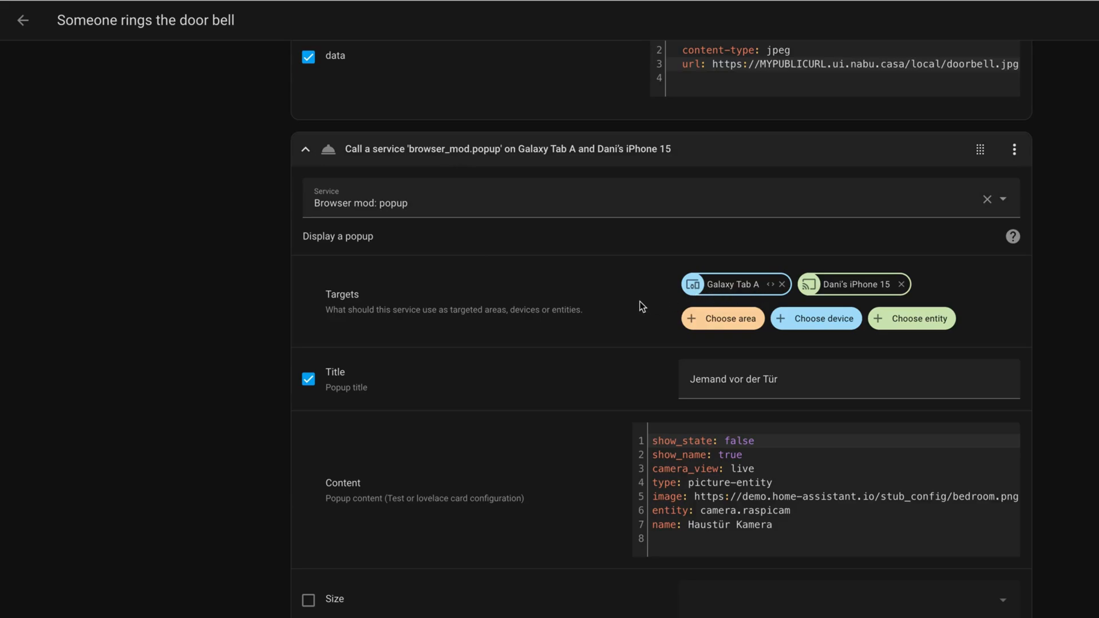
mouse_move(646, 297)
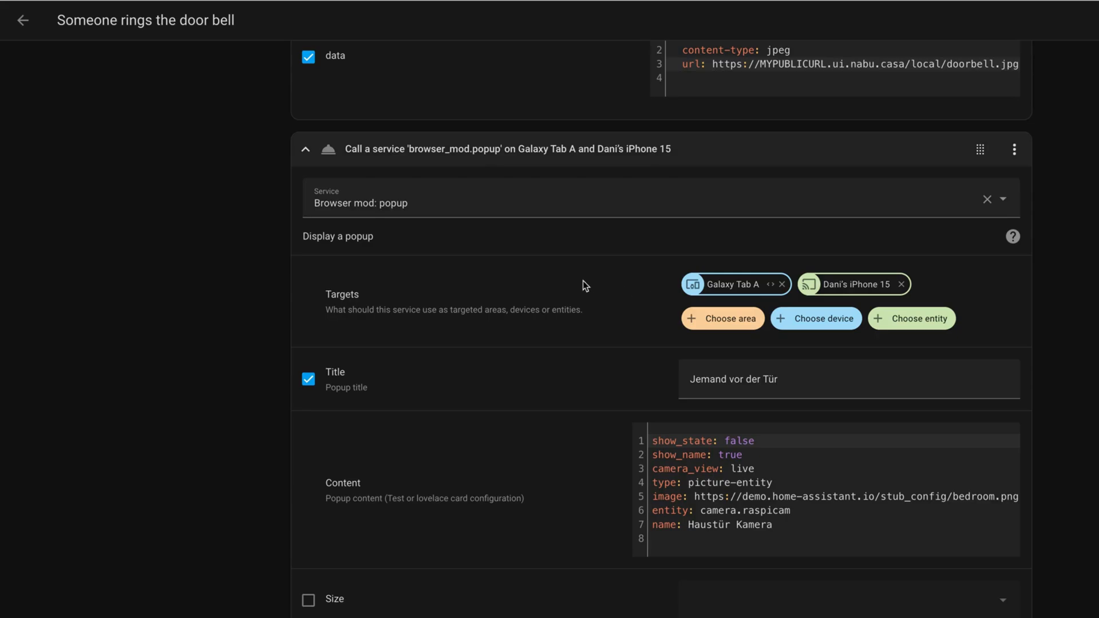
mouse_move(755, 469)
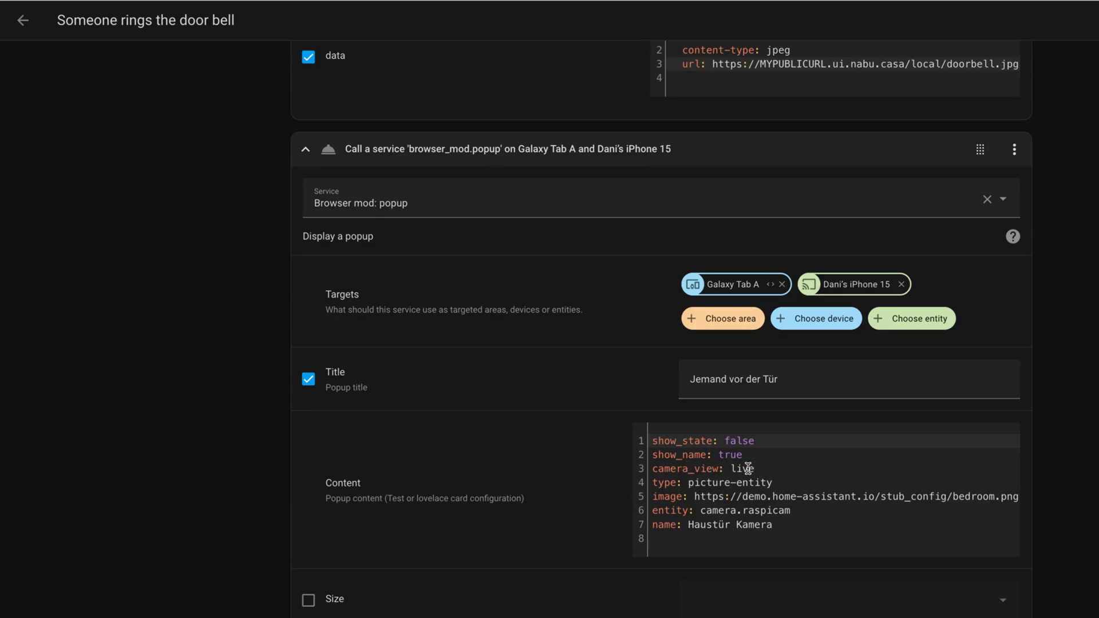
mouse_move(809, 504)
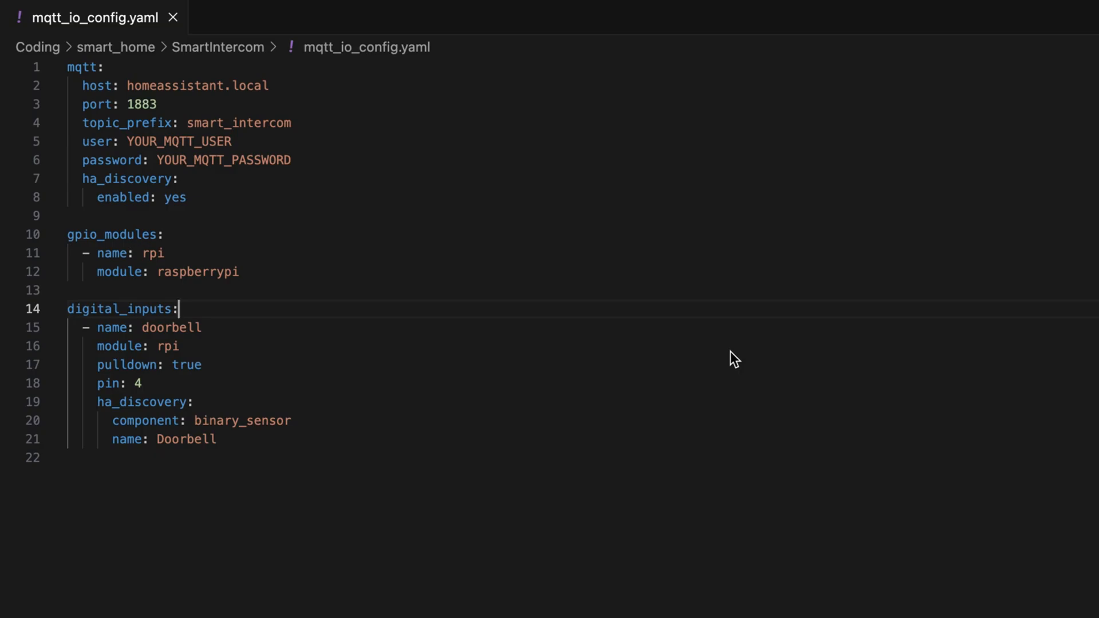
mouse_move(674, 343)
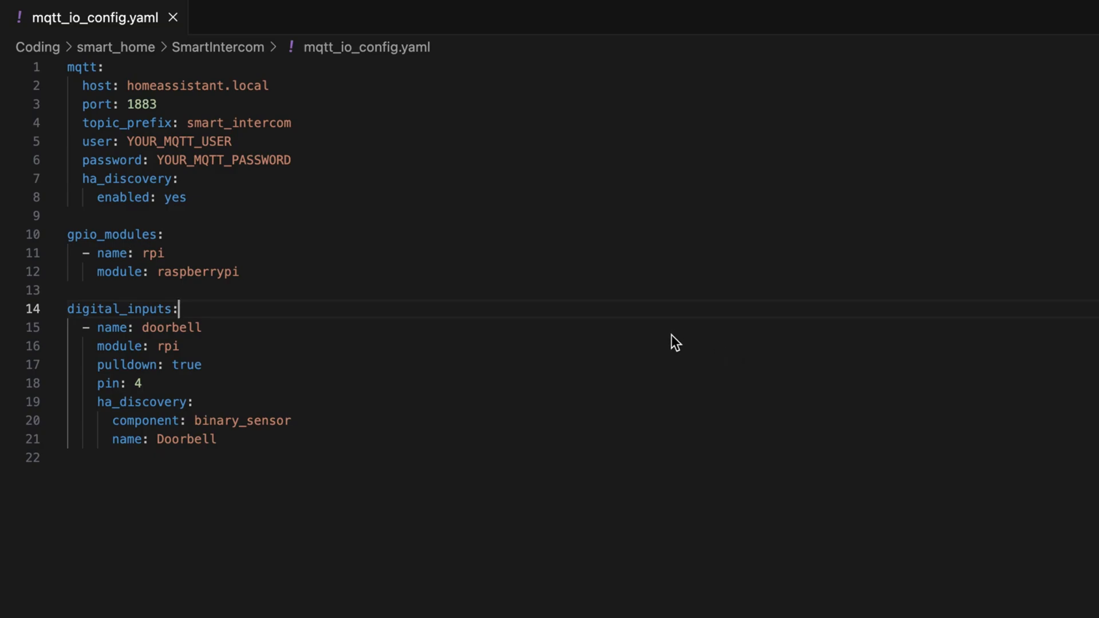
mouse_move(671, 340)
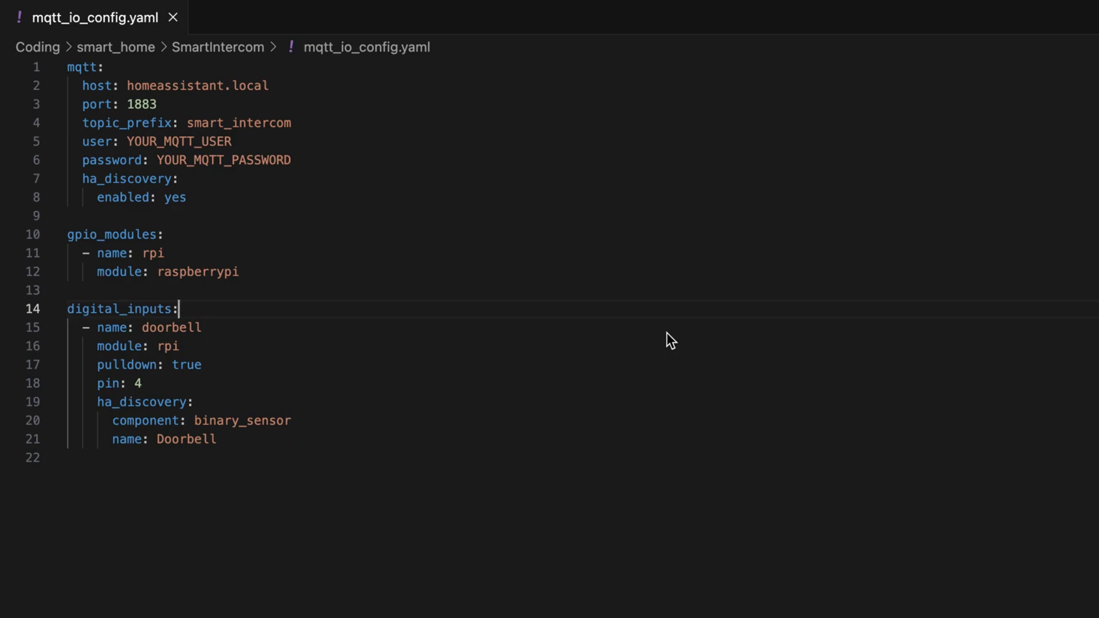
mouse_move(661, 322)
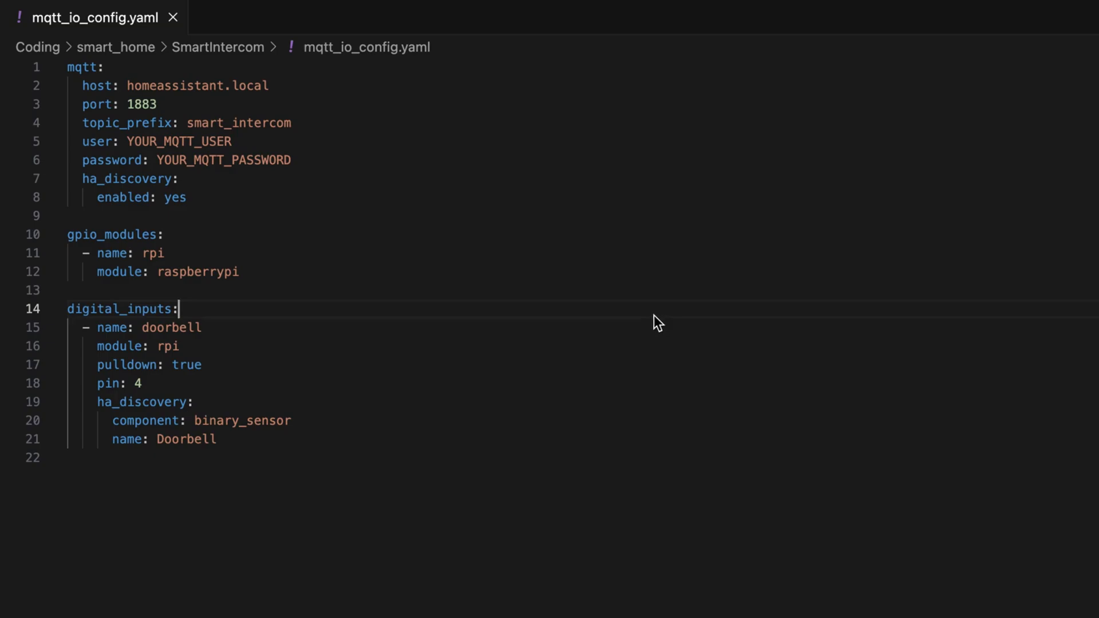
mouse_move(330, 268)
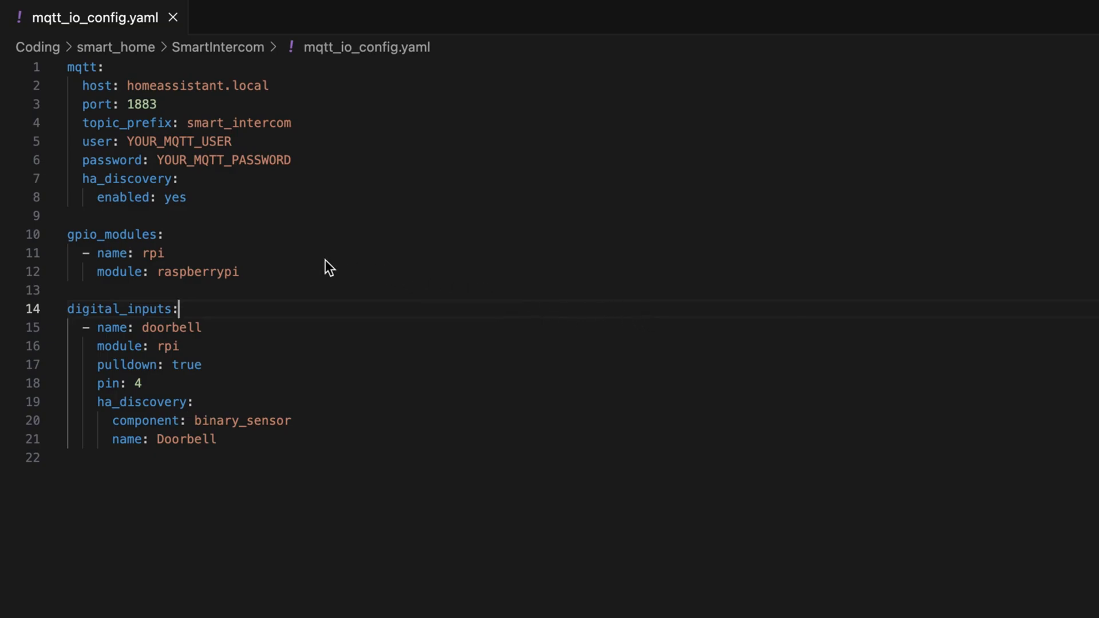
mouse_move(144, 82)
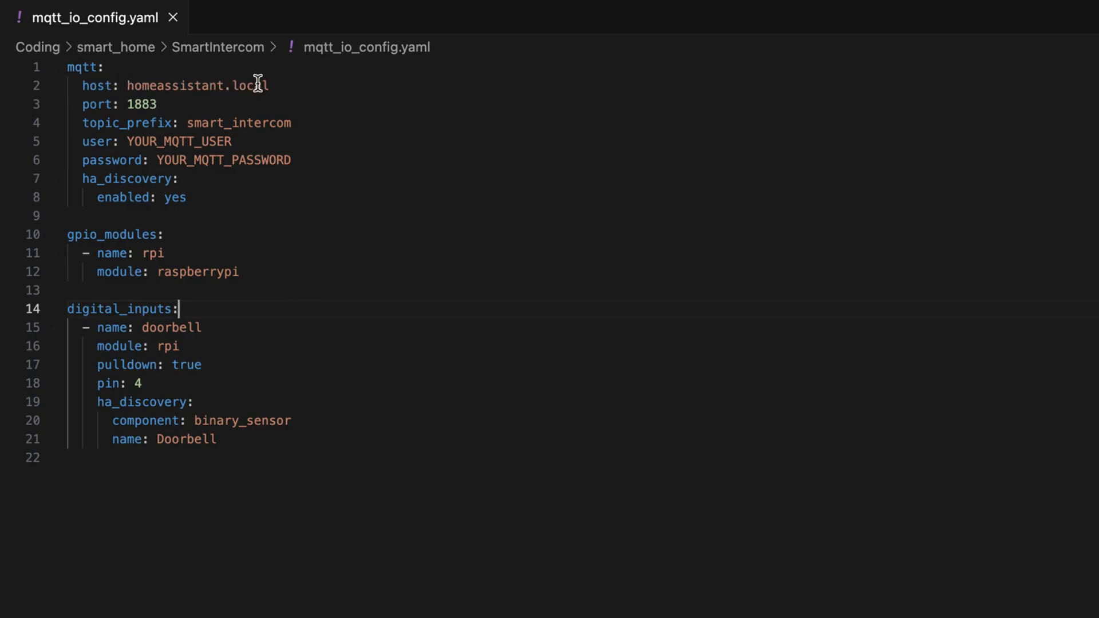
mouse_move(257, 86)
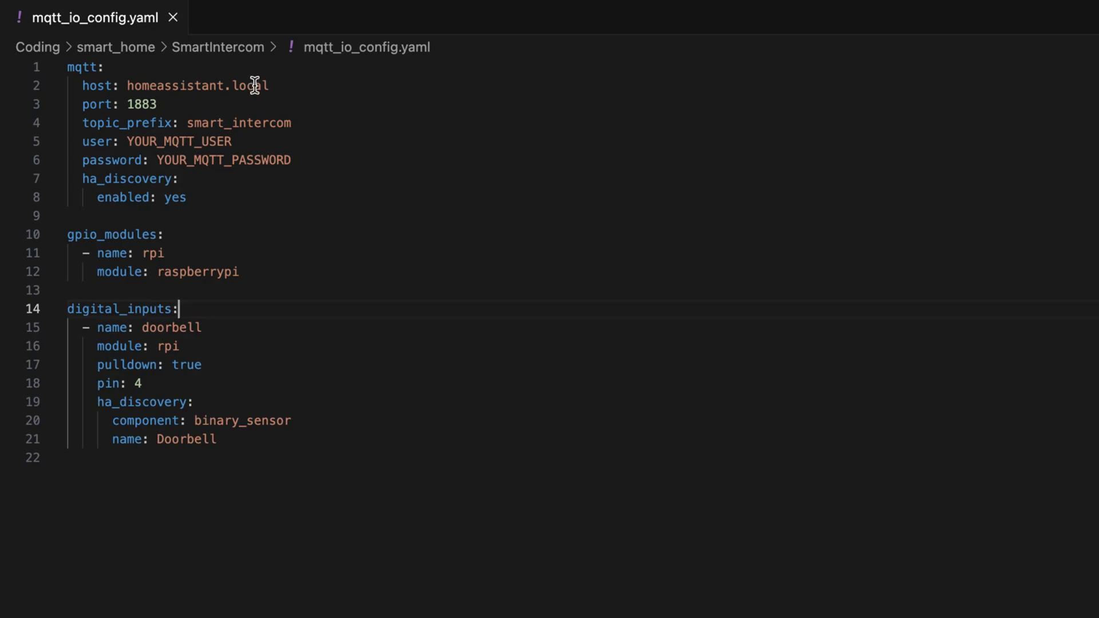
mouse_move(246, 86)
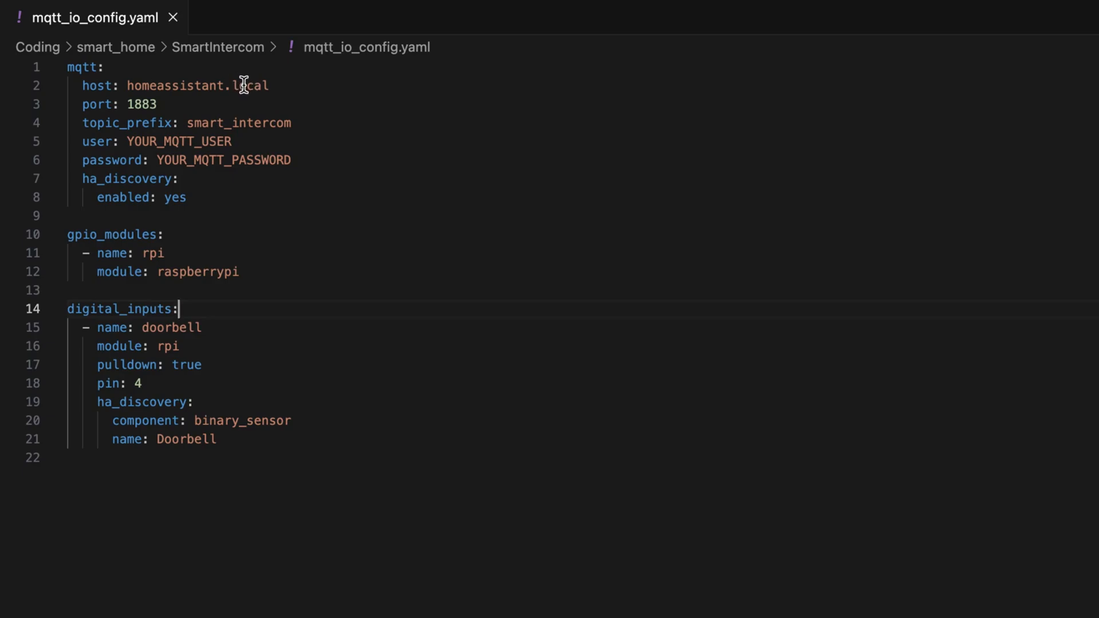
mouse_move(175, 104)
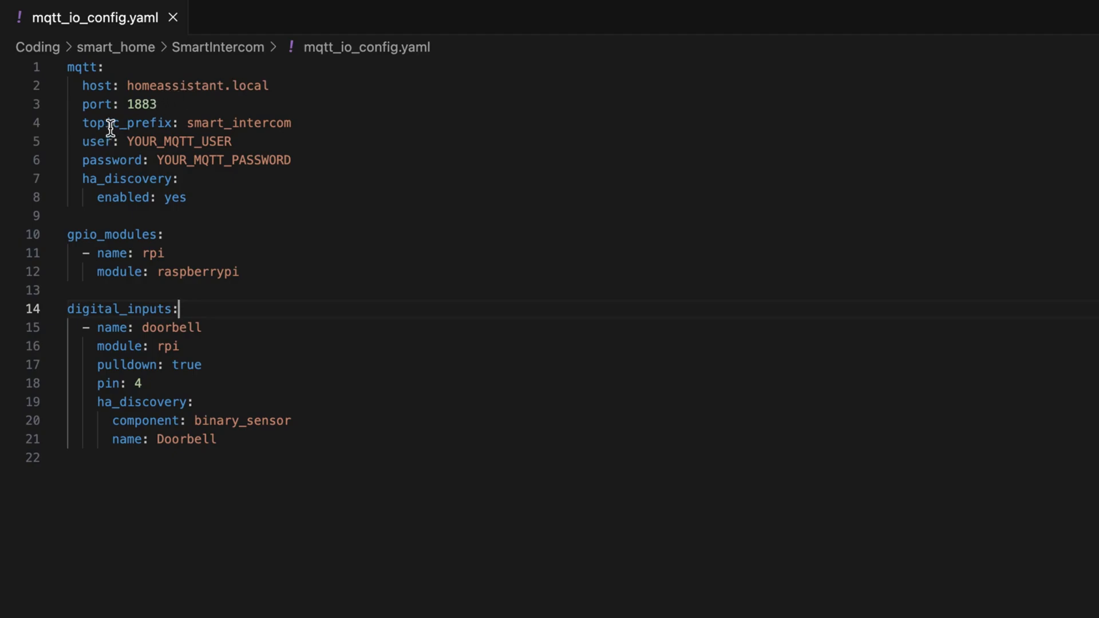
mouse_move(146, 126)
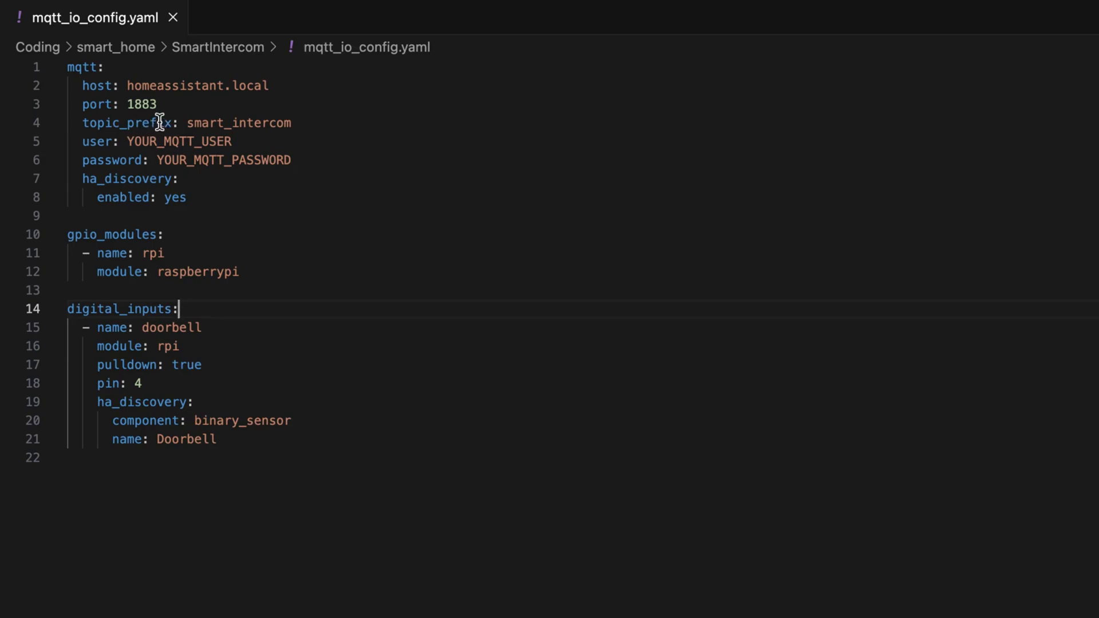
mouse_move(275, 137)
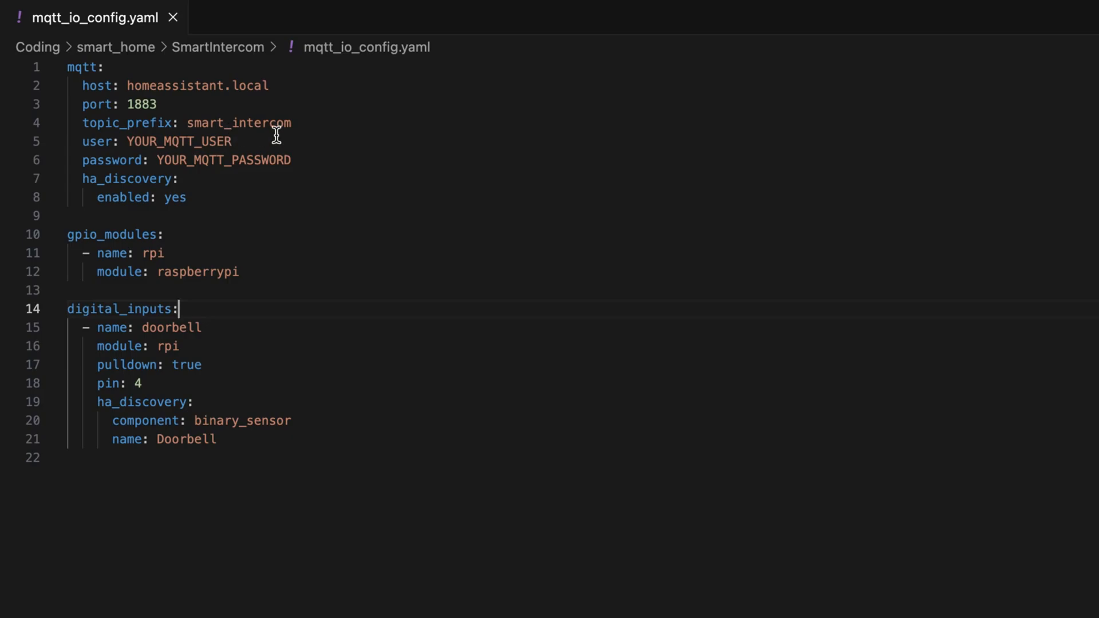
mouse_move(297, 154)
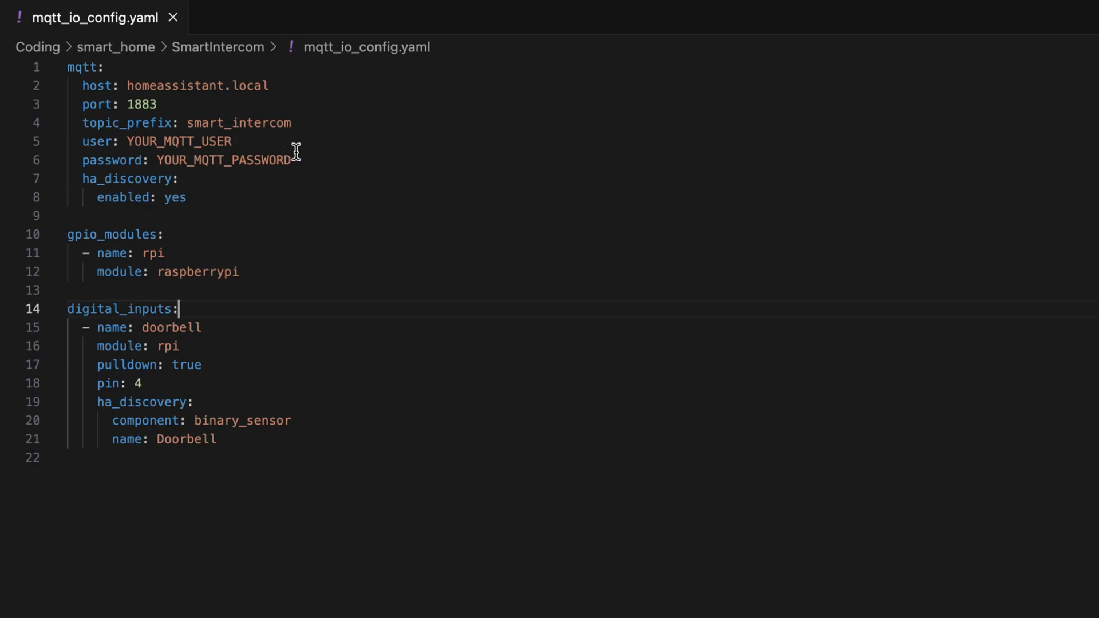
mouse_move(82, 180)
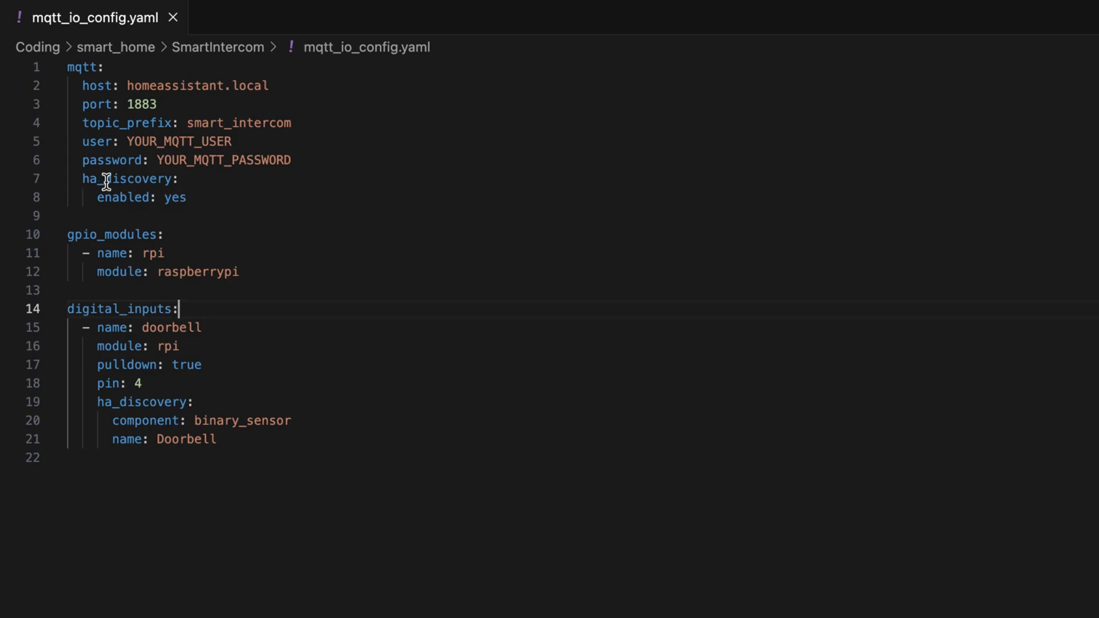
mouse_move(203, 191)
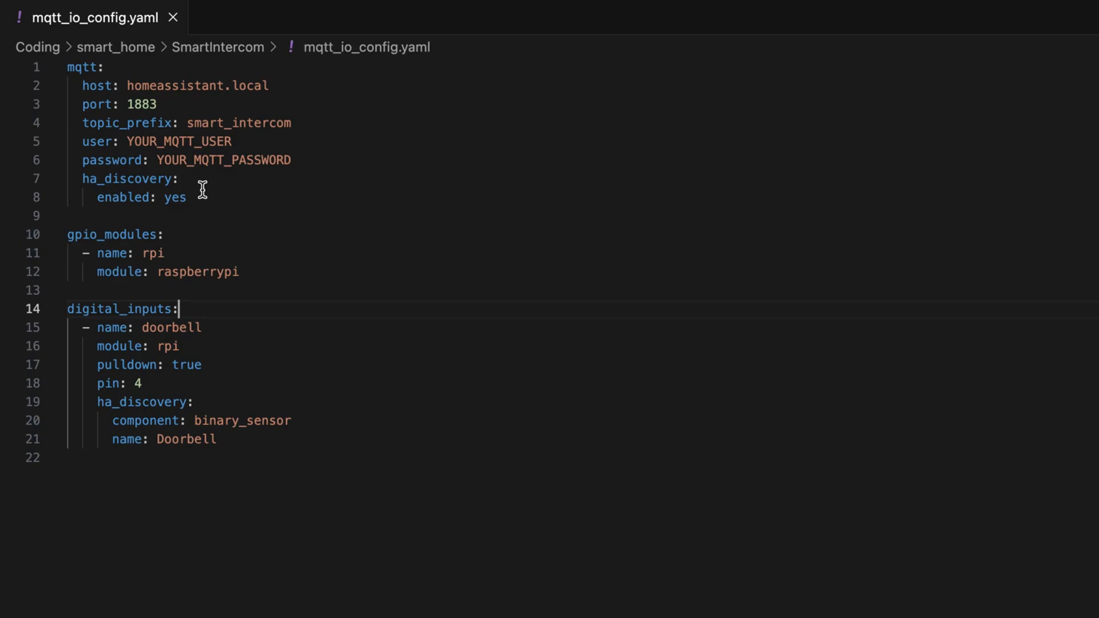
mouse_move(213, 203)
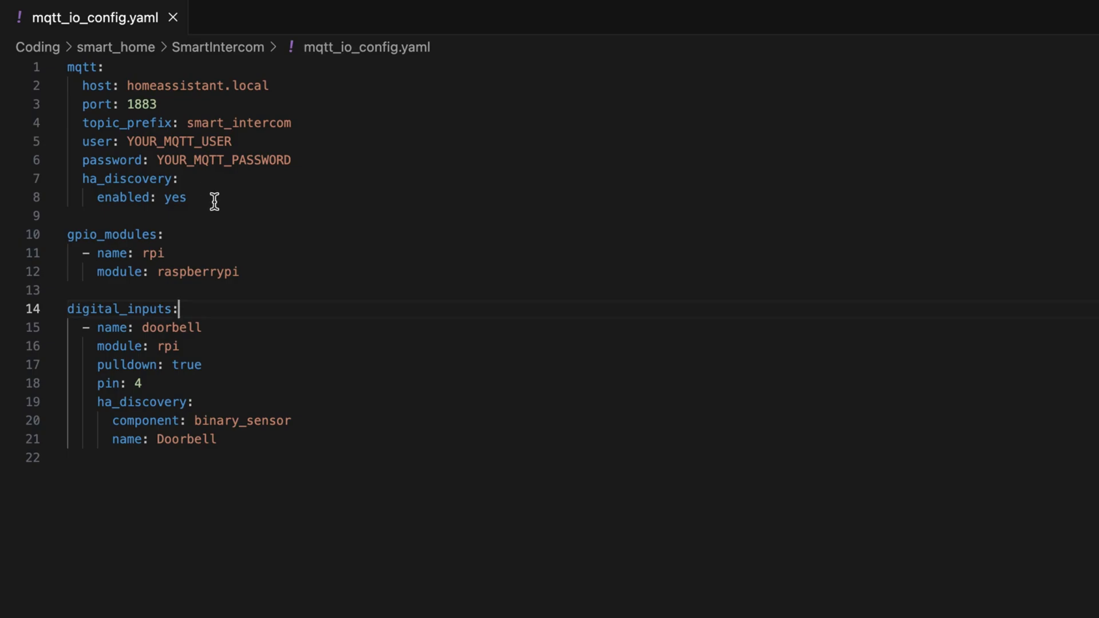
mouse_move(175, 233)
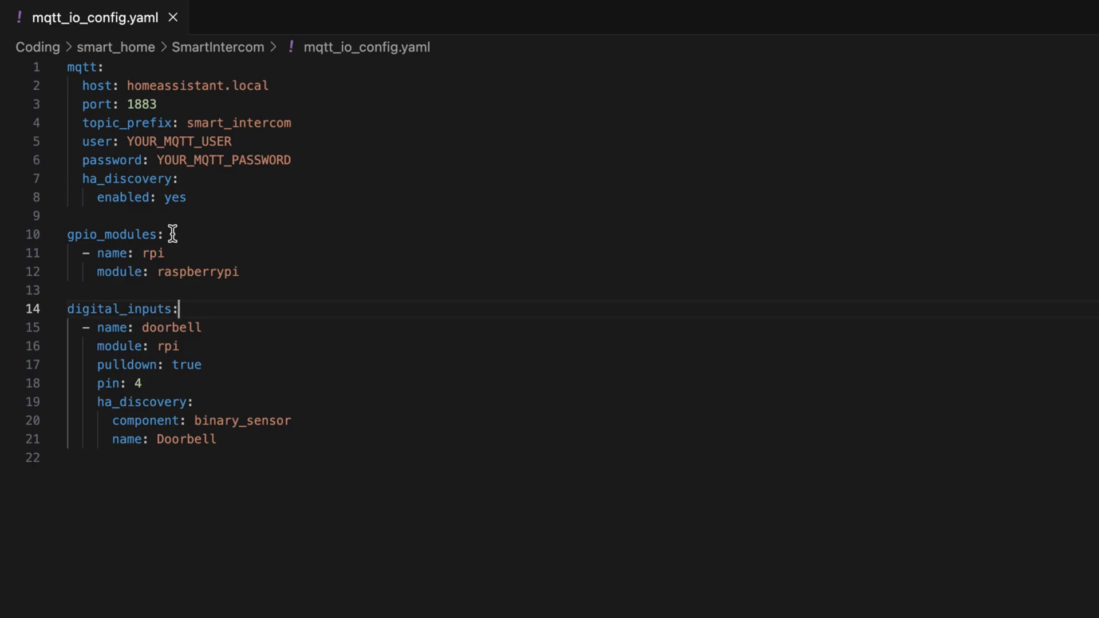
mouse_move(132, 253)
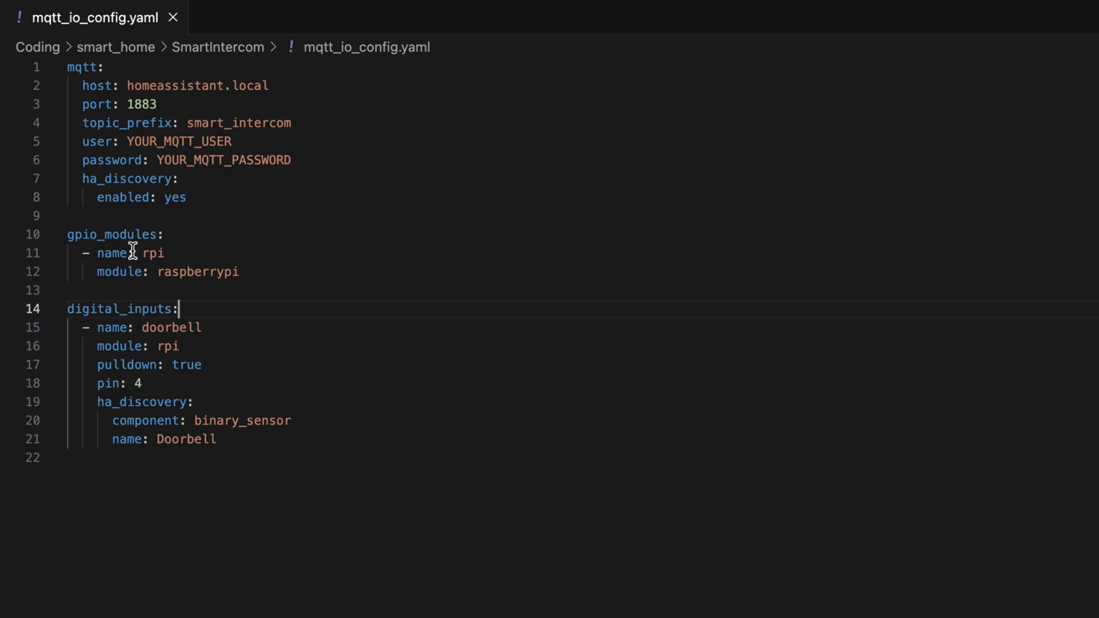
mouse_move(191, 270)
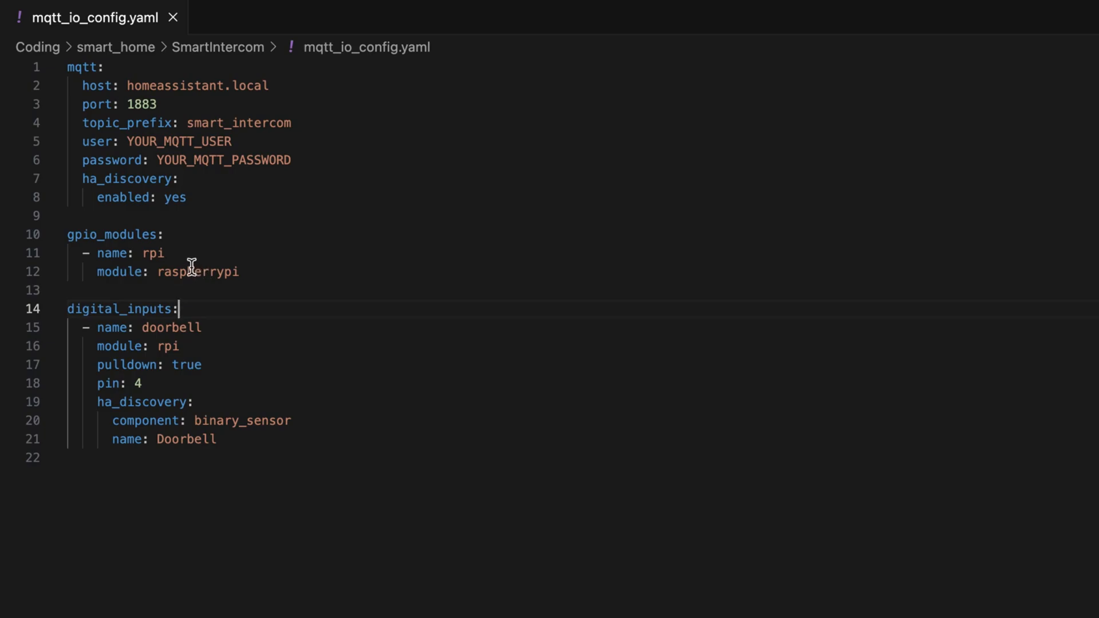
mouse_move(201, 254)
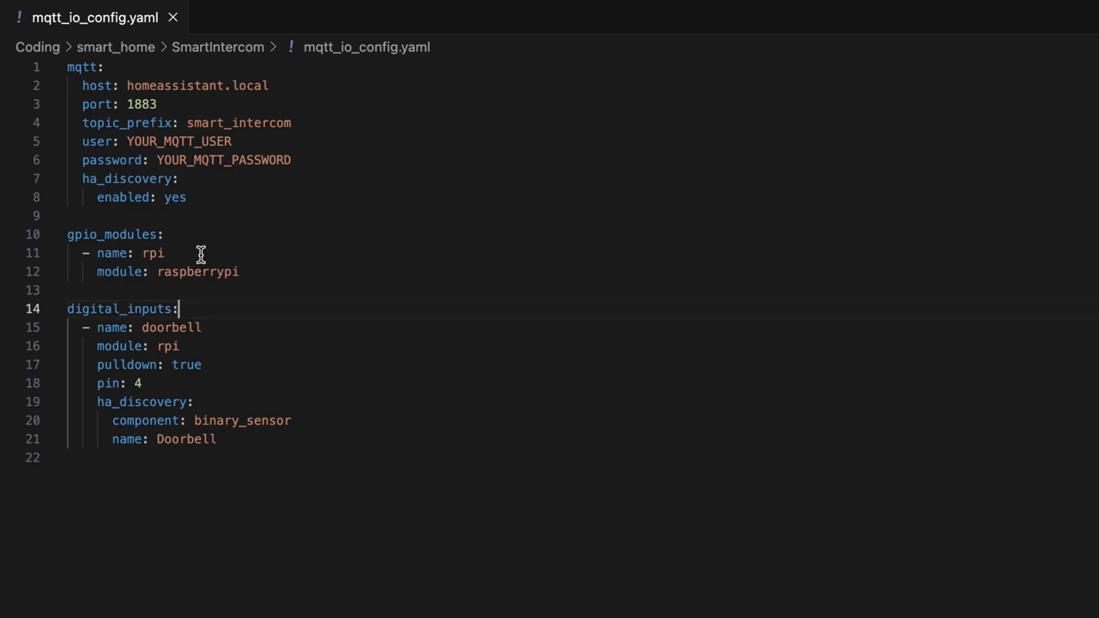
mouse_move(211, 256)
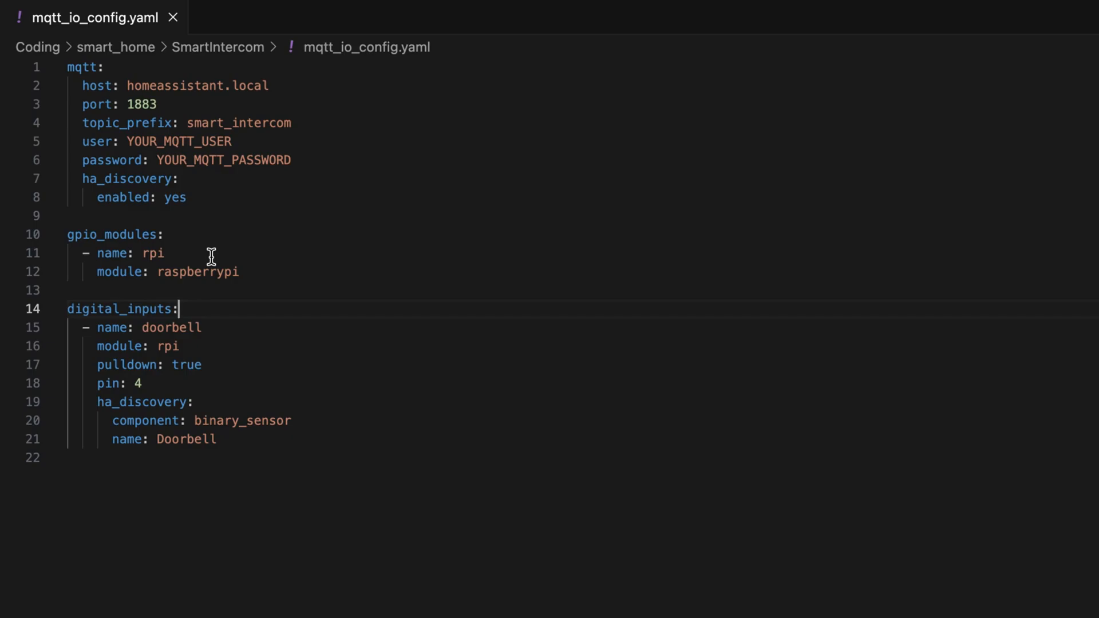
mouse_move(209, 248)
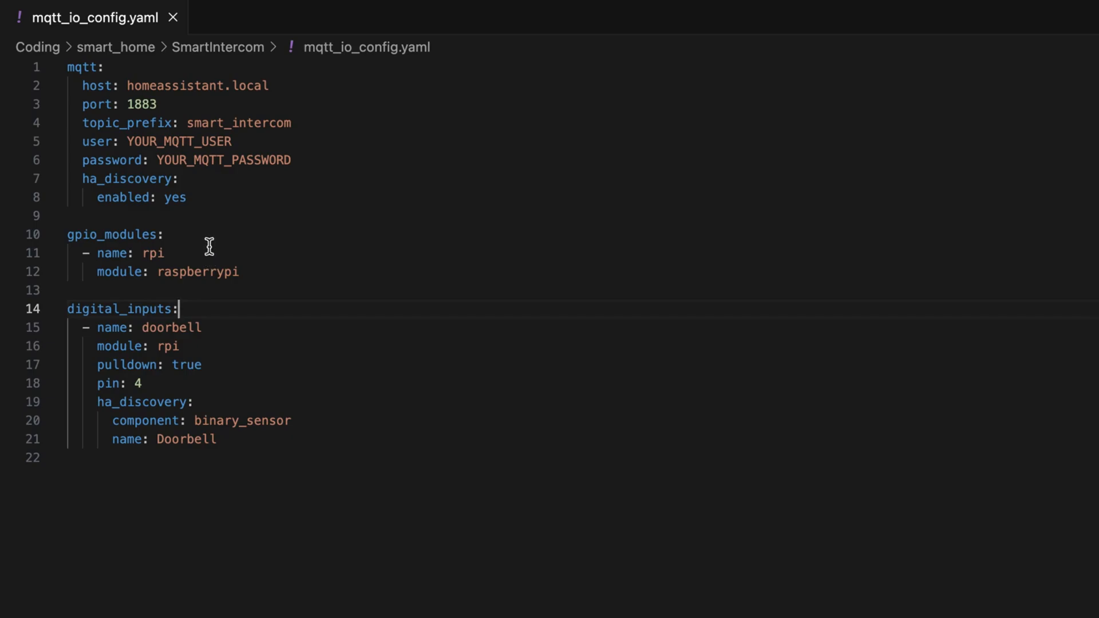
mouse_move(180, 284)
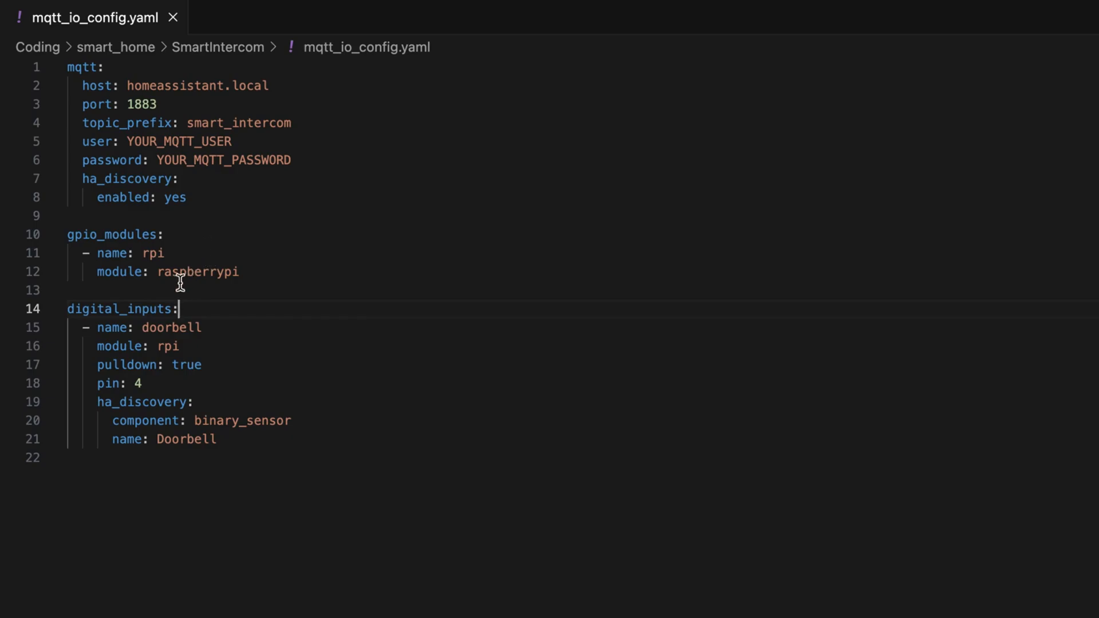
mouse_move(143, 308)
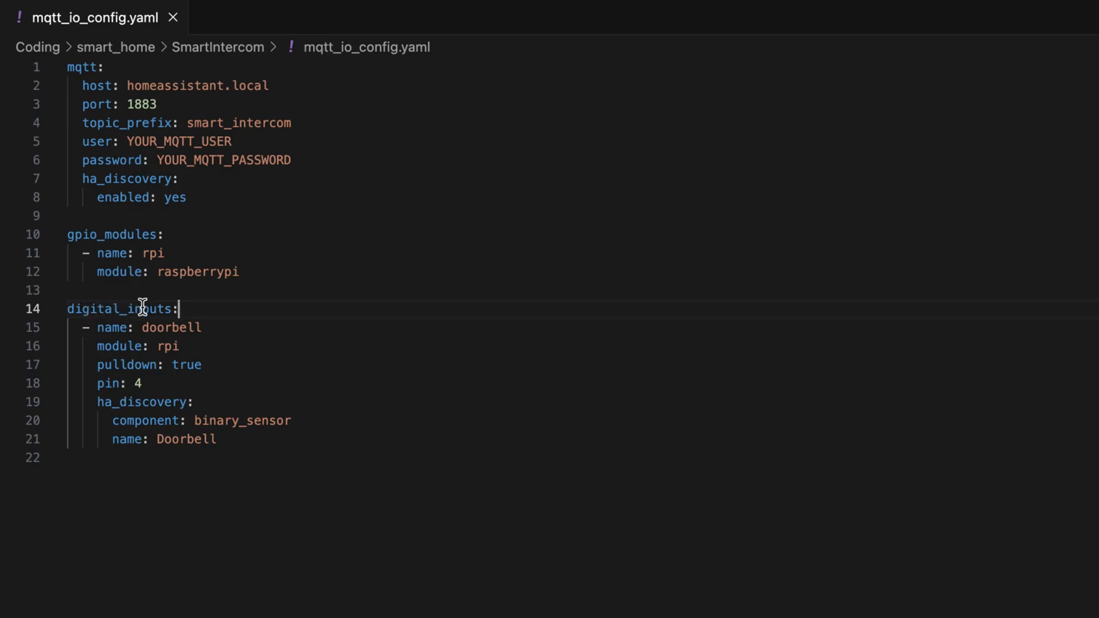
mouse_move(102, 318)
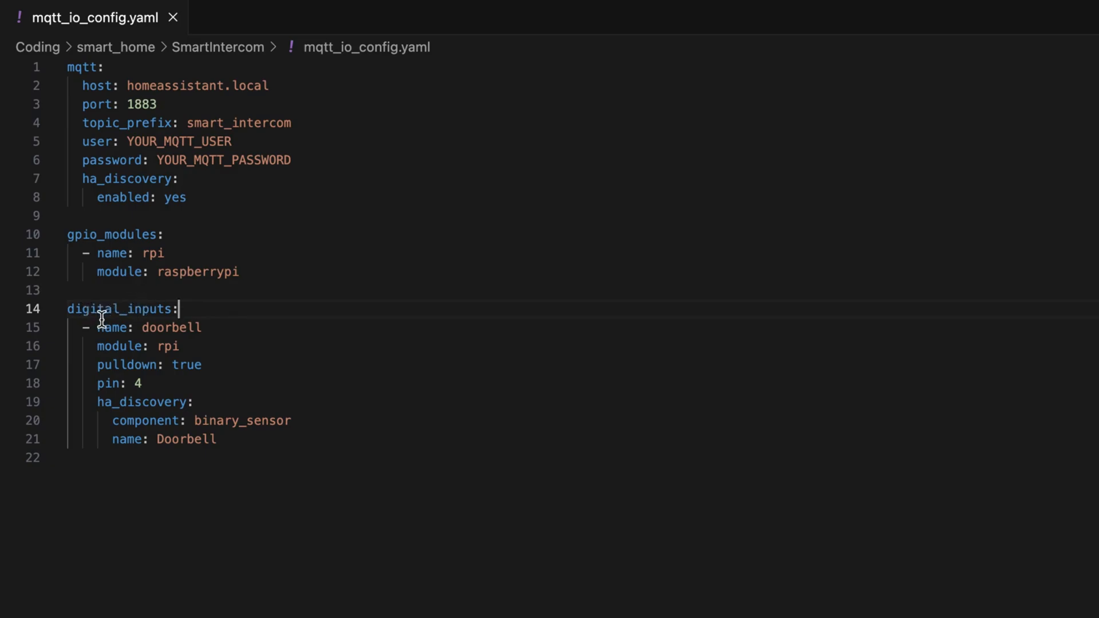
mouse_move(144, 343)
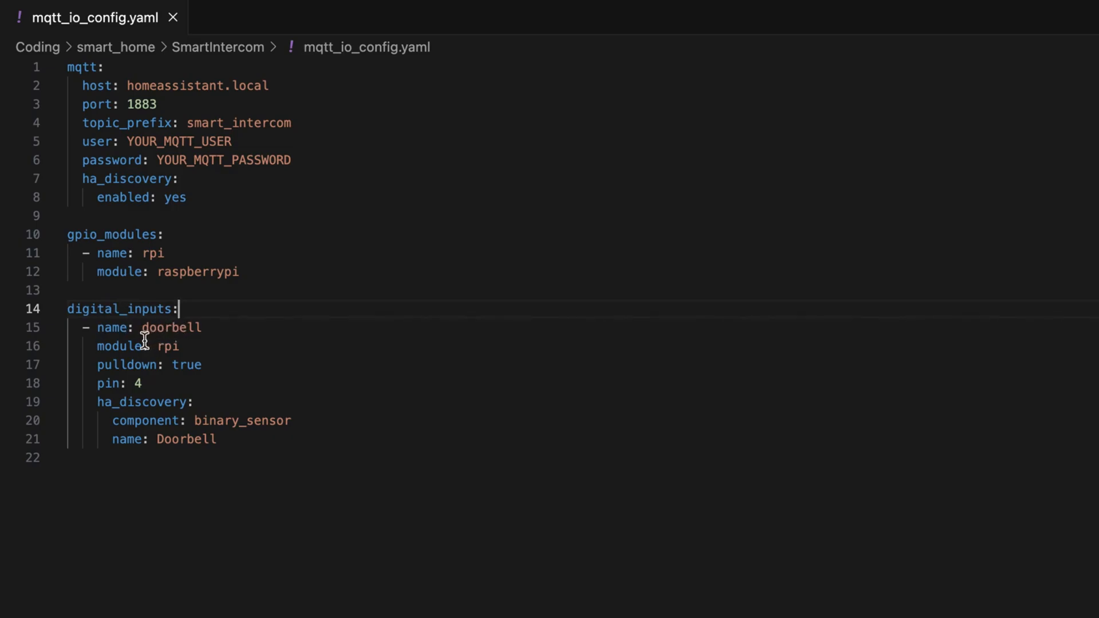
mouse_move(120, 221)
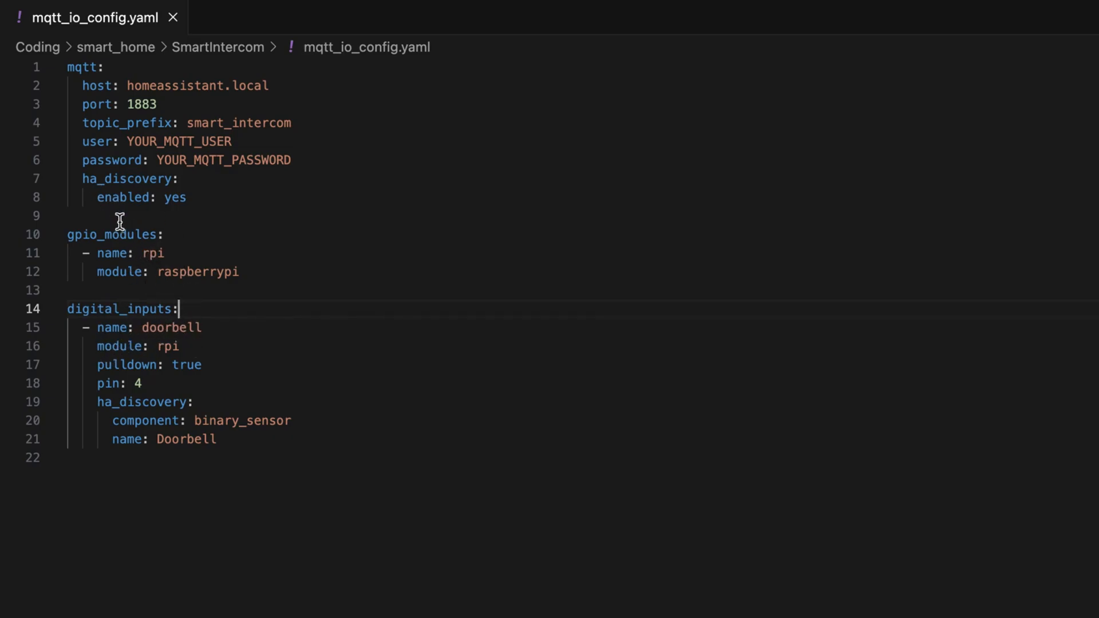
mouse_move(171, 346)
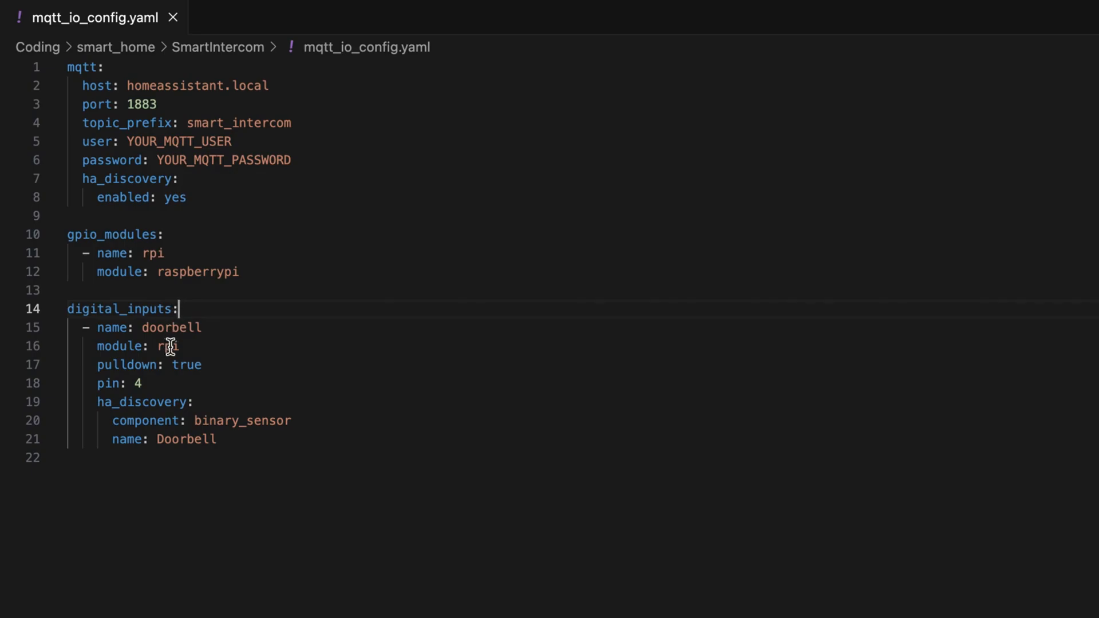
mouse_move(188, 365)
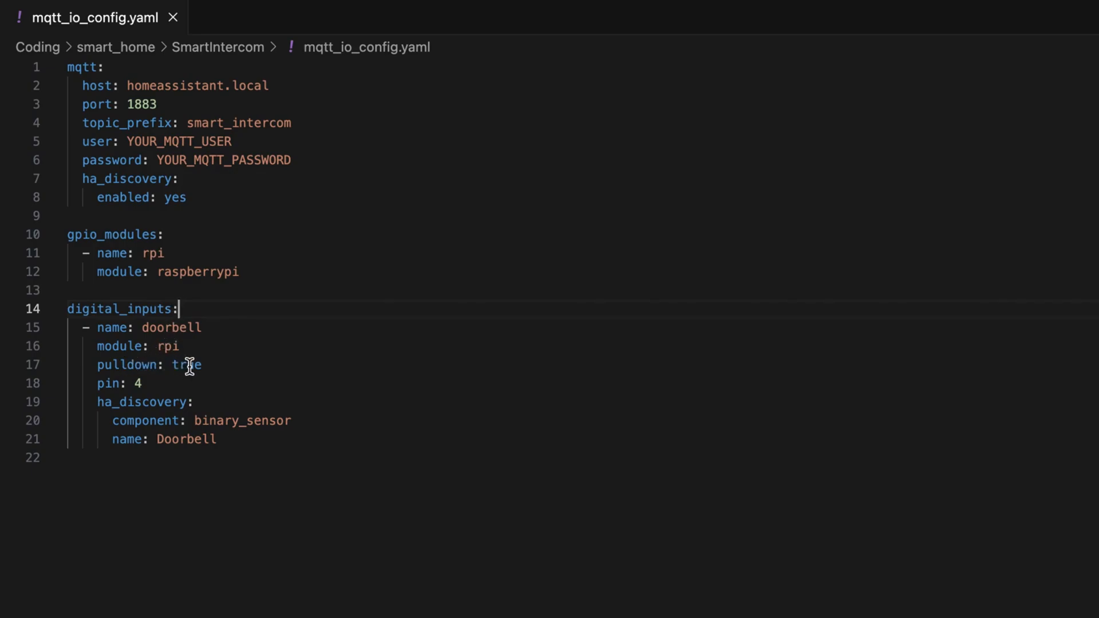
mouse_move(105, 383)
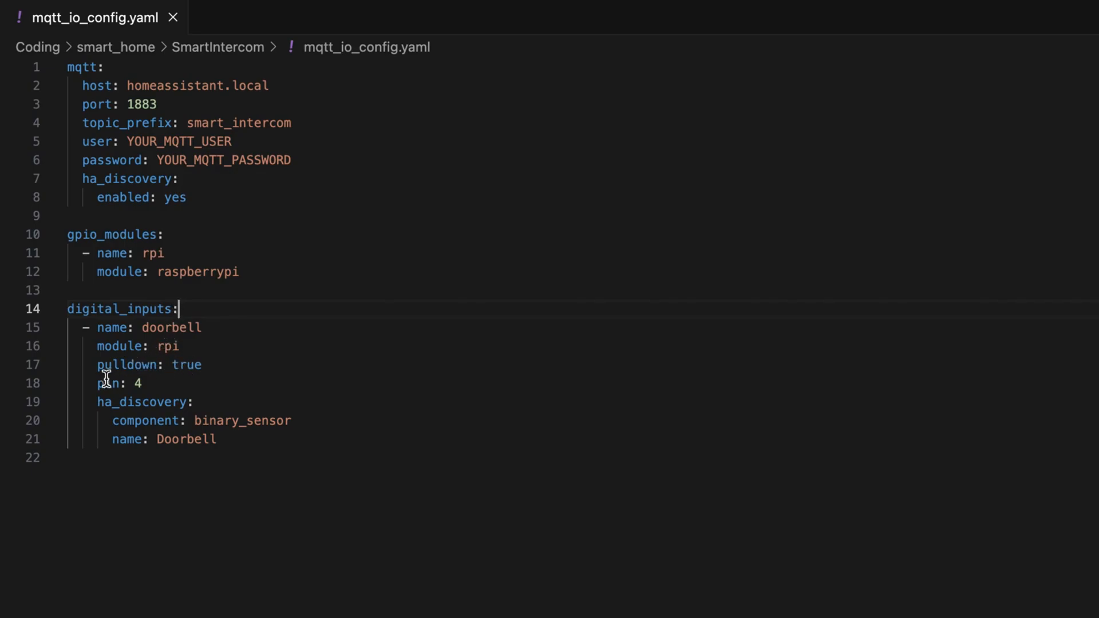
mouse_move(143, 383)
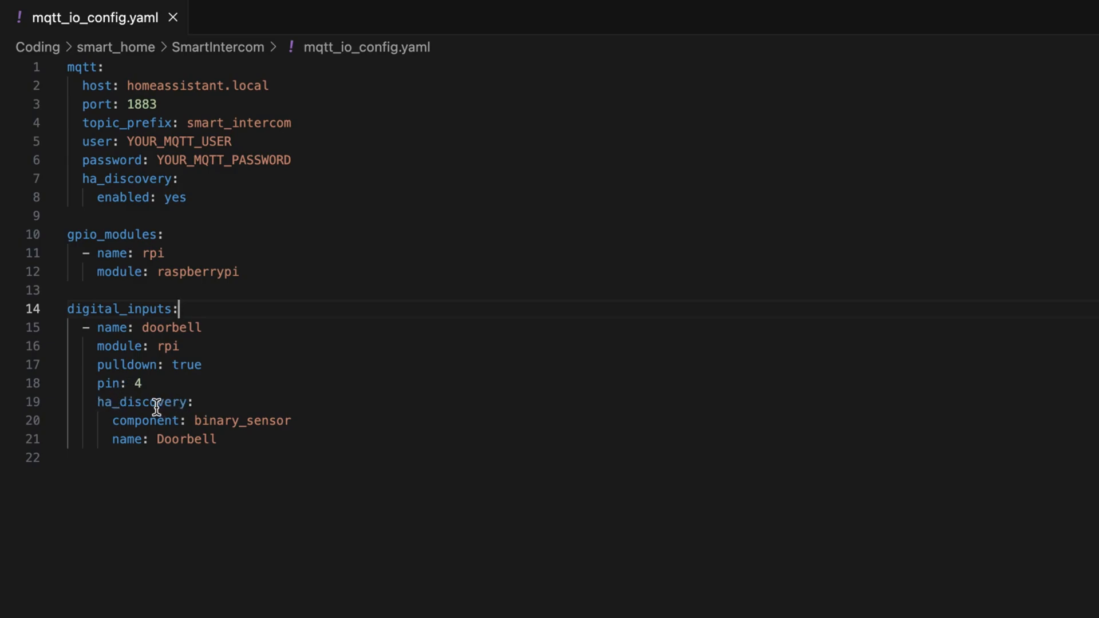
mouse_move(232, 414)
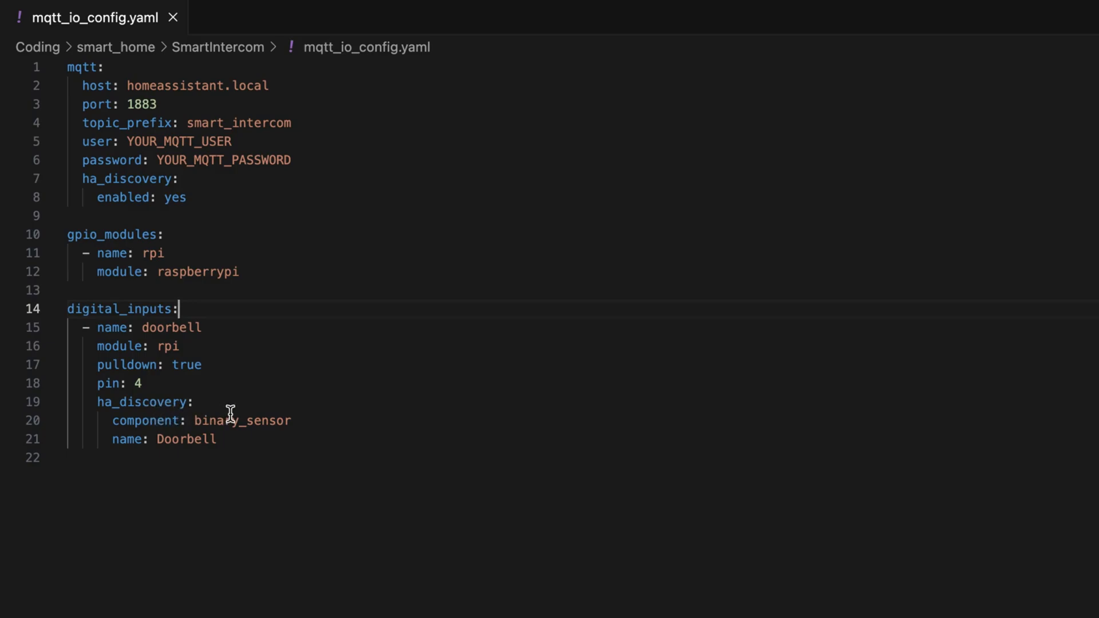
mouse_move(199, 440)
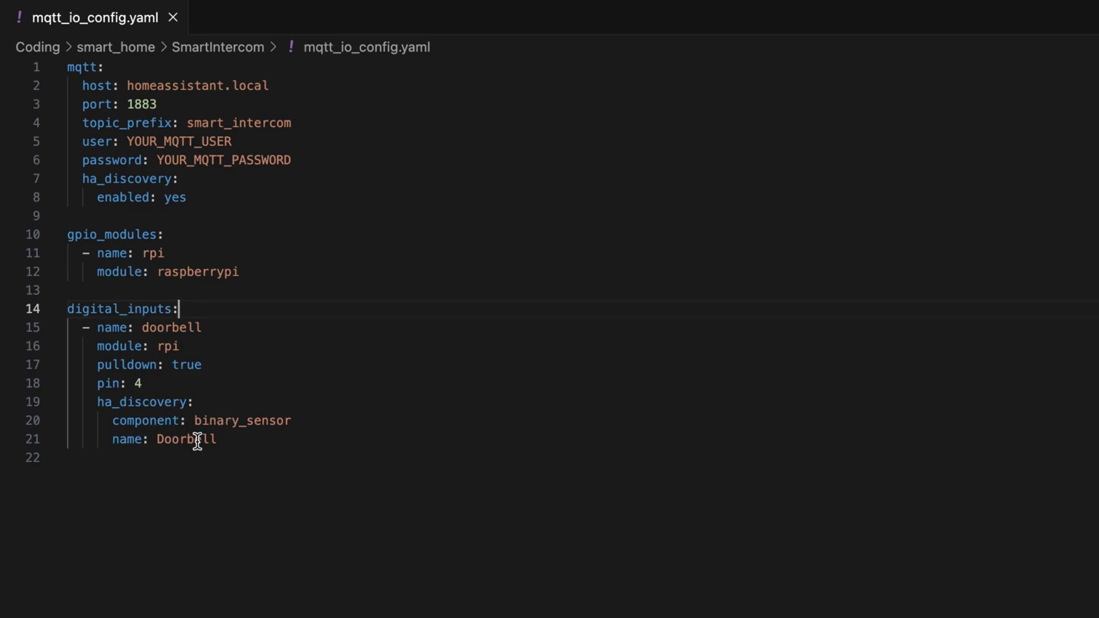
mouse_move(192, 440)
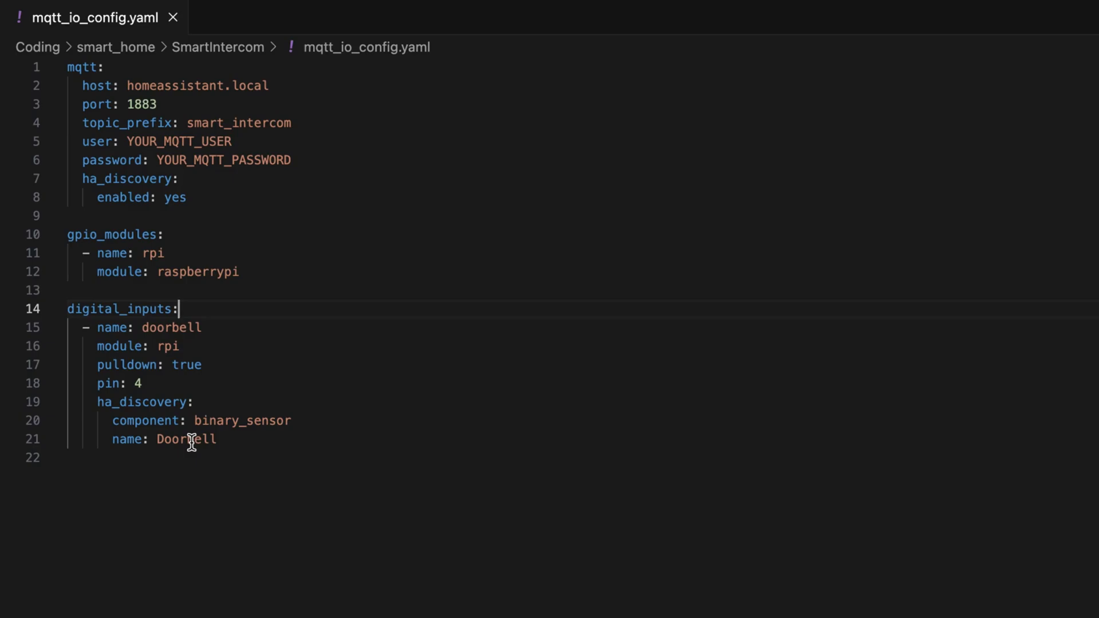